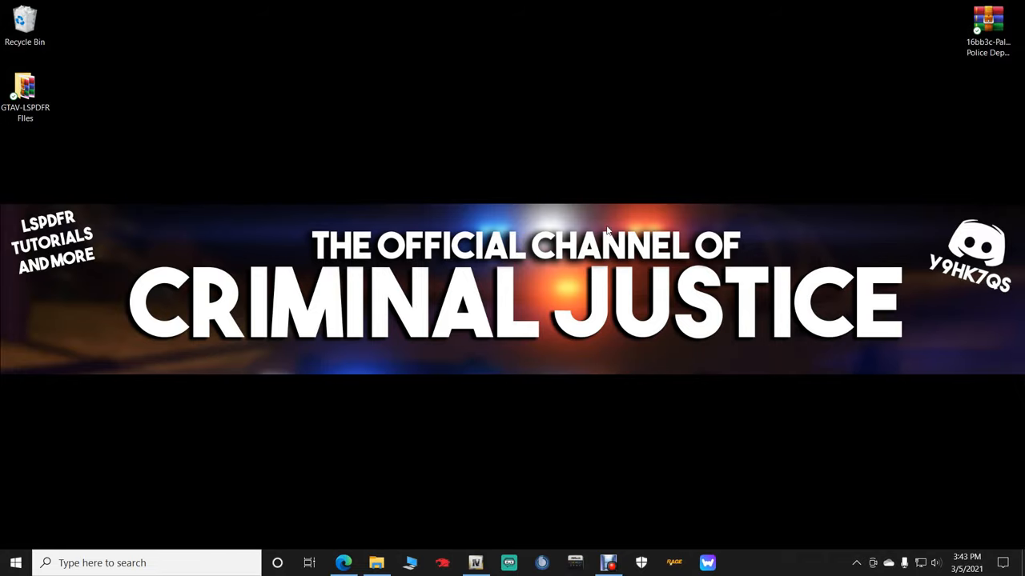
Step: Bring up and scroll through the Paleto Bay Sheriff's Office mod page
click(343, 563)
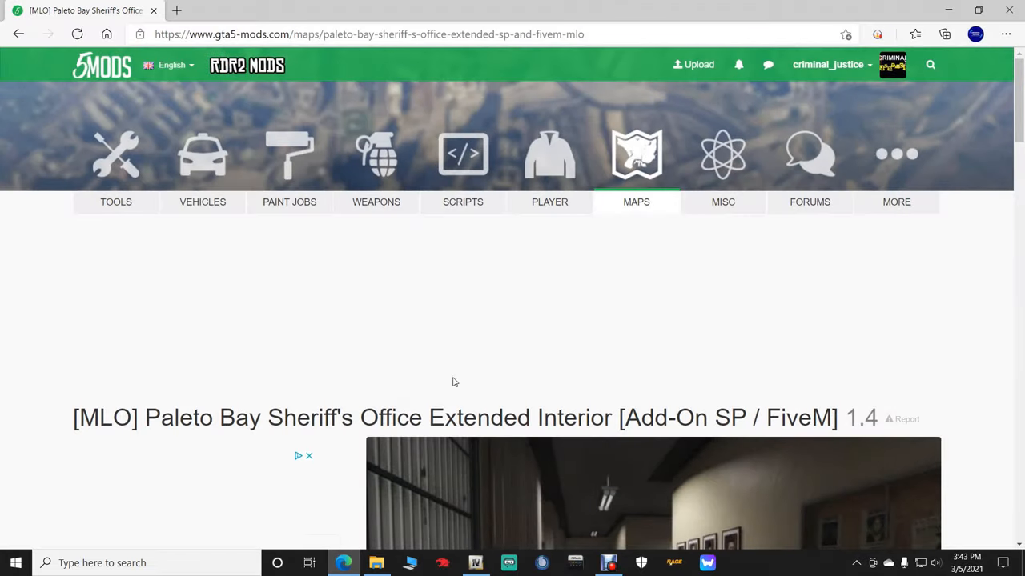
scroll(down, 3)
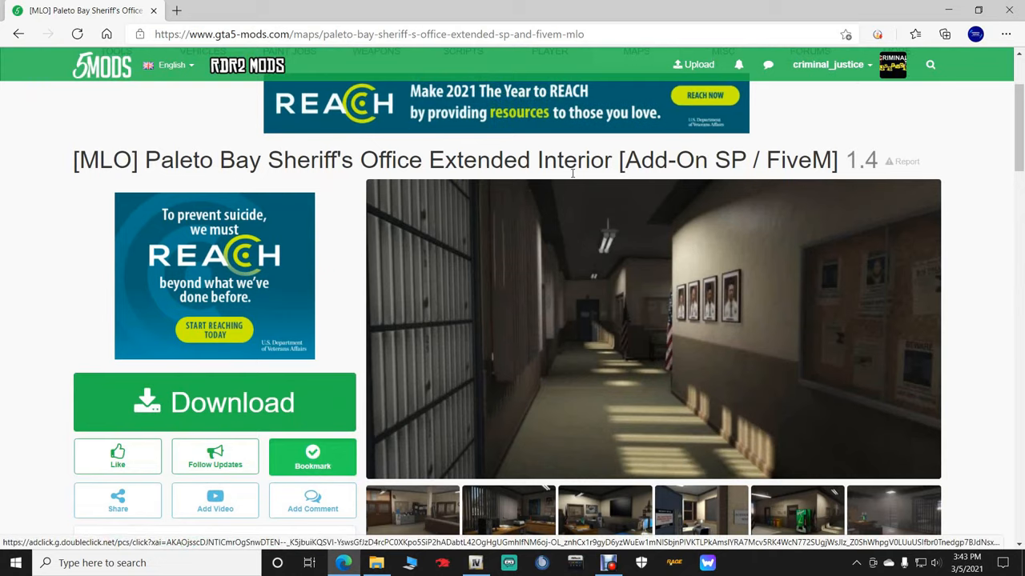
mouse_move(995, 311)
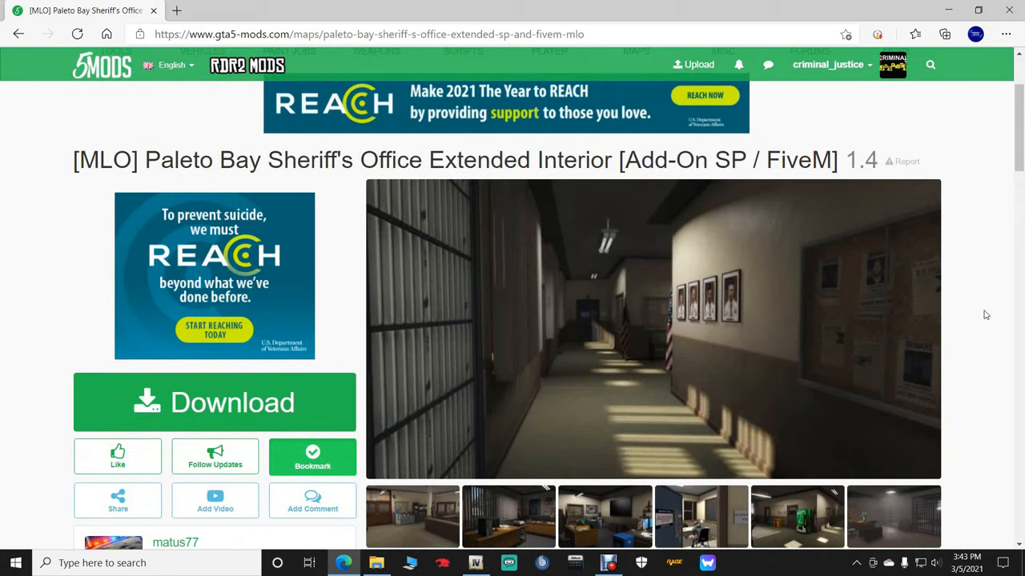
scroll(down, 3)
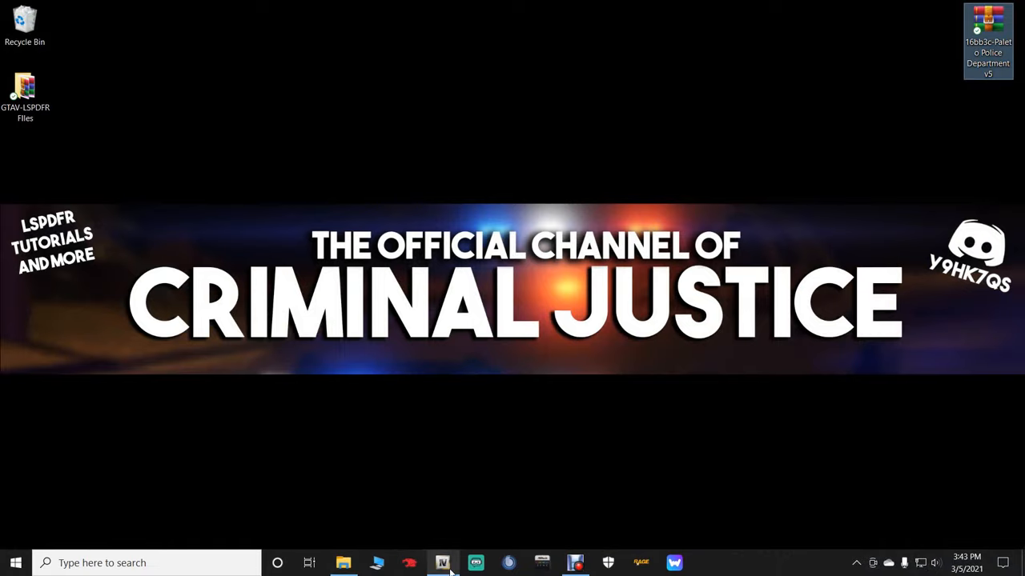
mouse_move(342, 562)
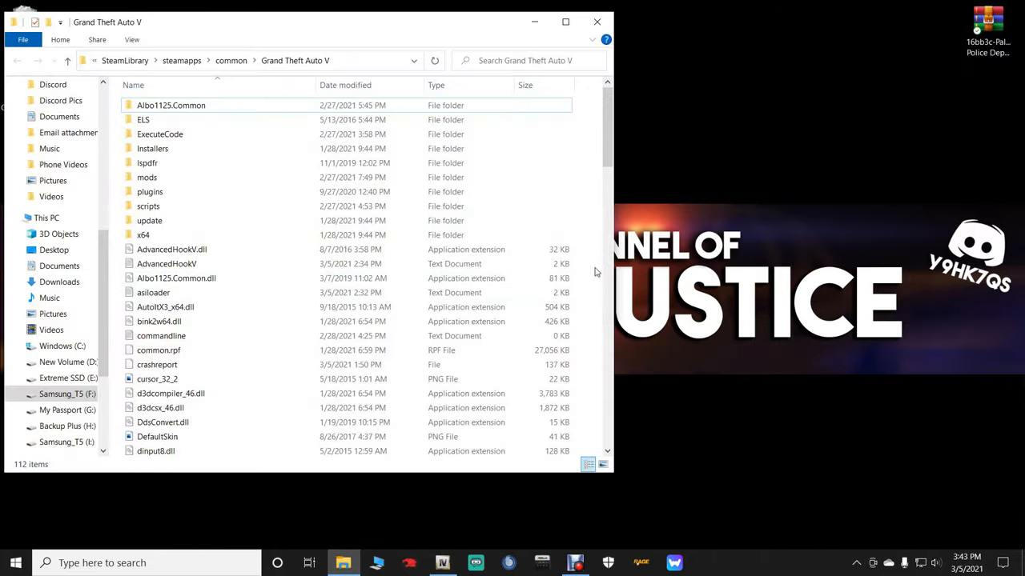
Step: Open the GTA V mods/update/x64/dlcpacks folder in File Explorer, then minimize it
click(147, 177)
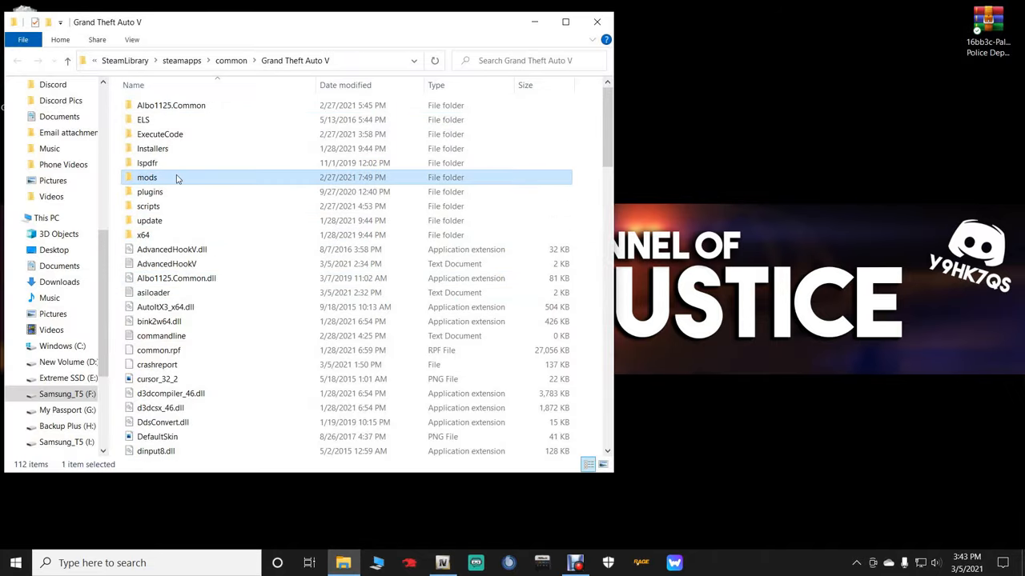
mouse_move(147, 177)
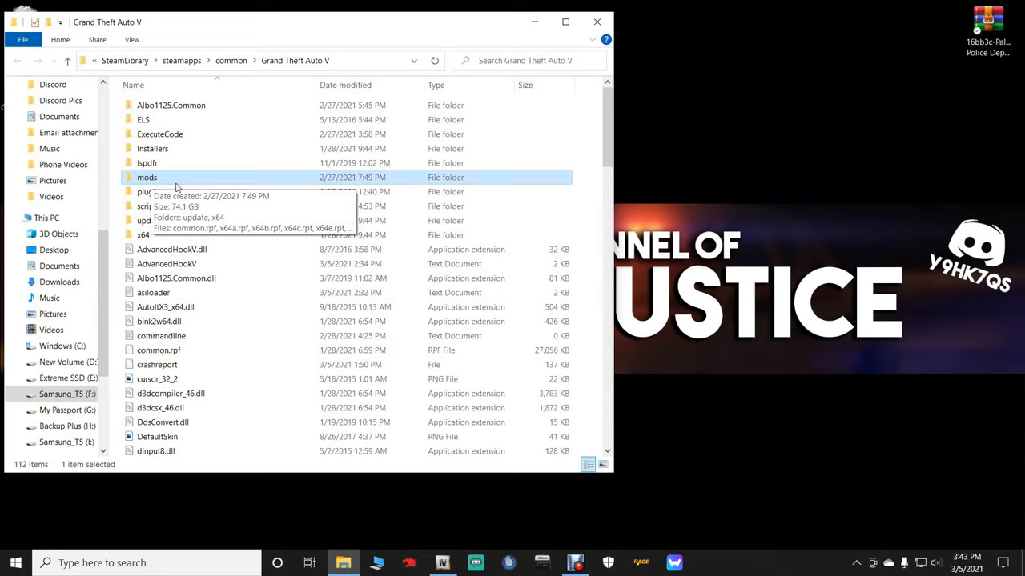
mouse_move(150, 184)
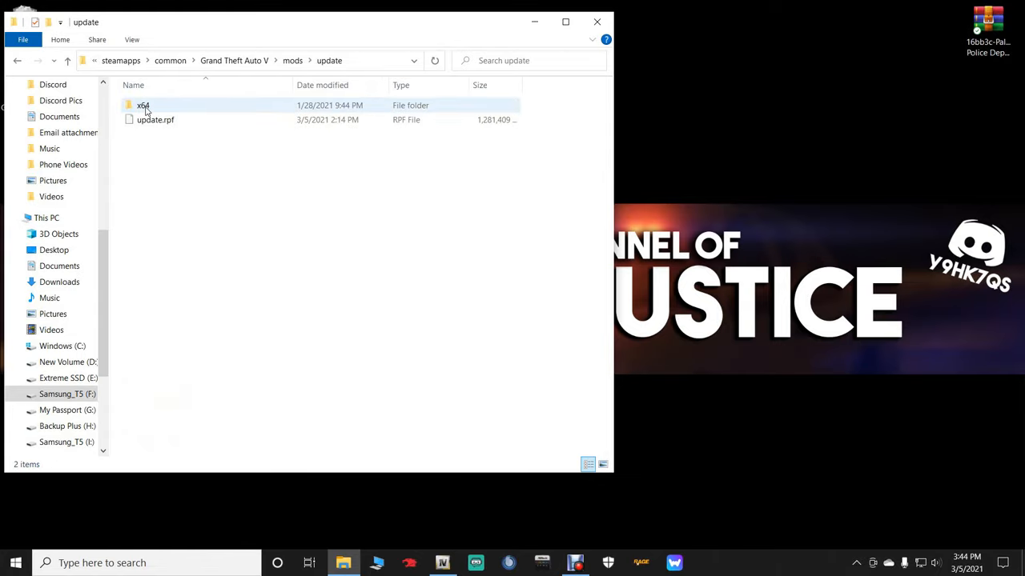
double_click(143, 105)
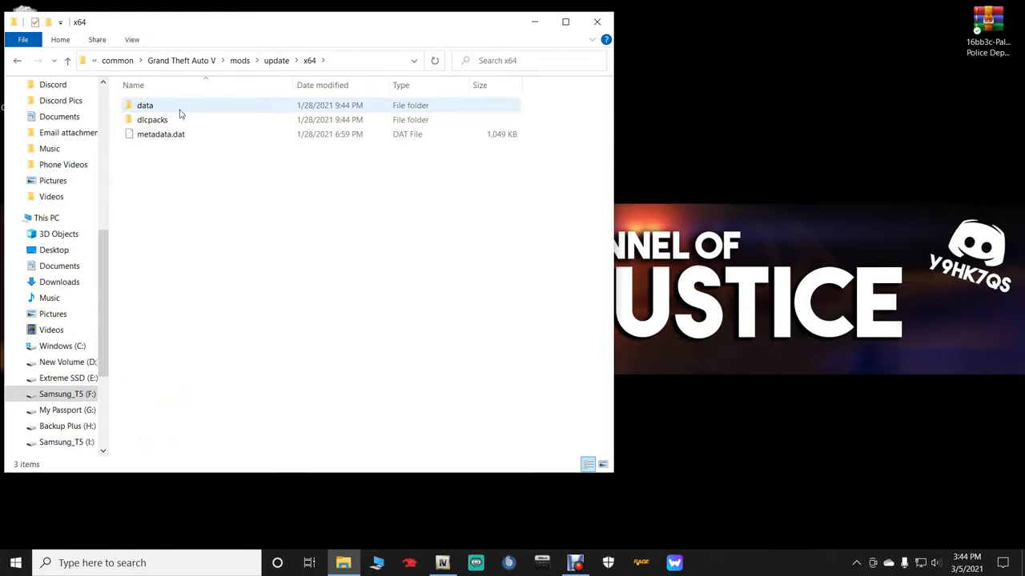
double_click(153, 119)
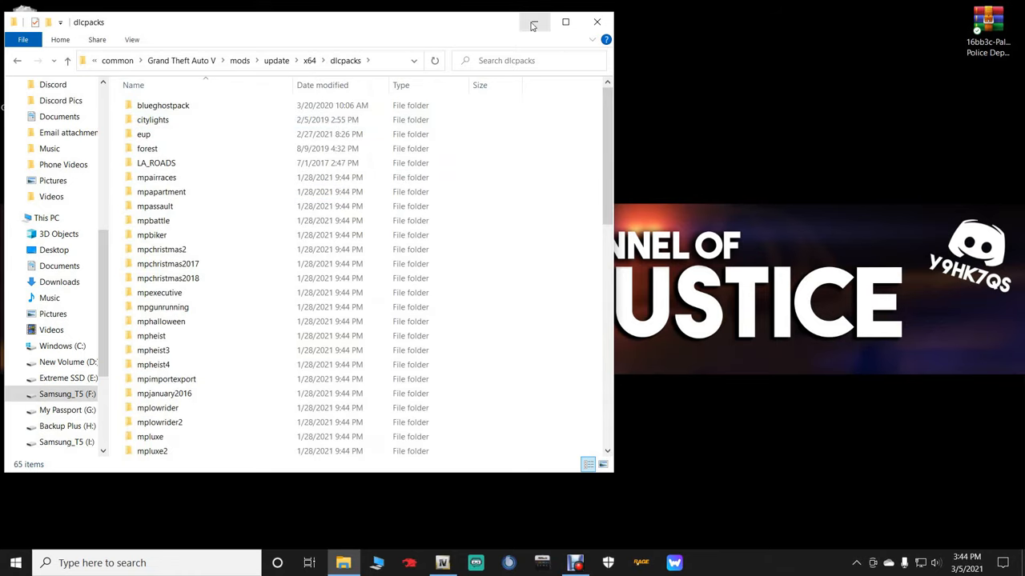
click(443, 563)
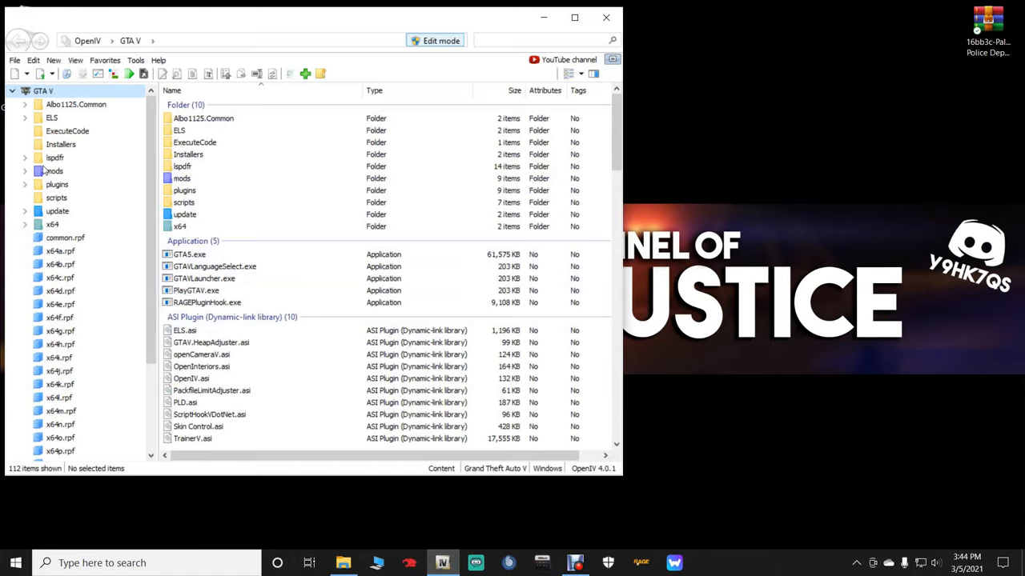
Step: Browse OpenIV to mods/update/update.rpf/common/data and scroll down to dlclist.xml
double_click(181, 178)
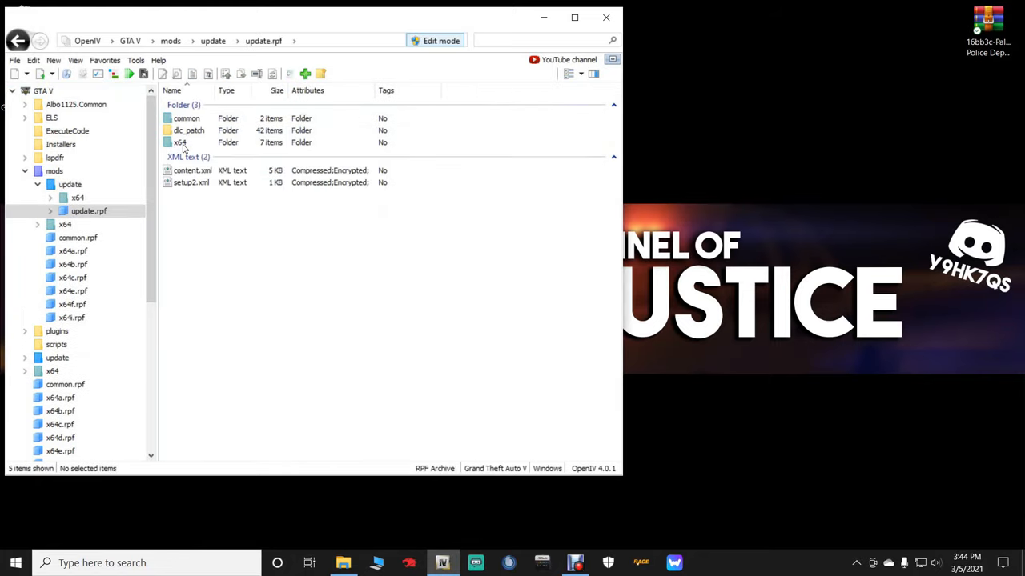
double_click(185, 118)
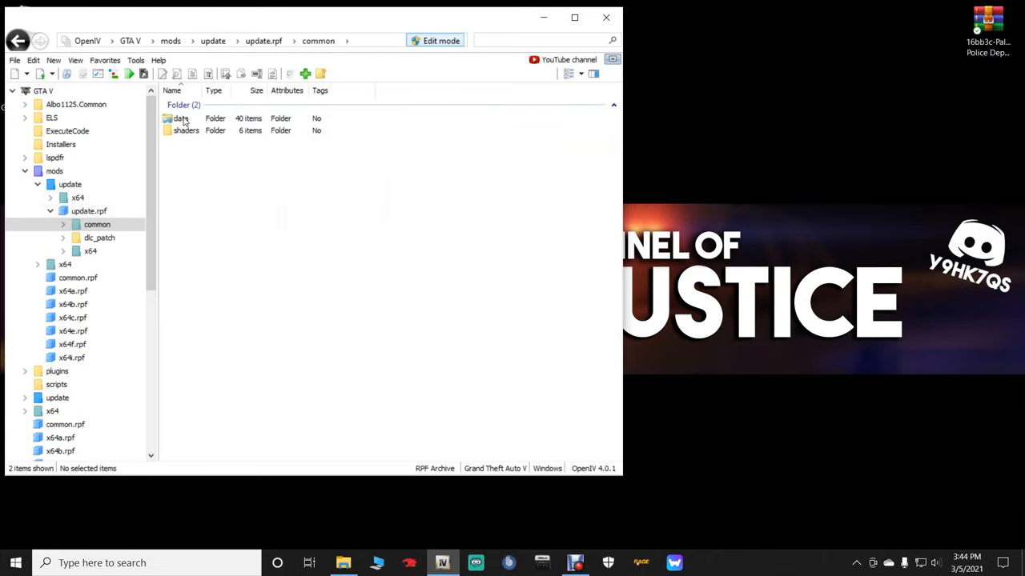
double_click(181, 117)
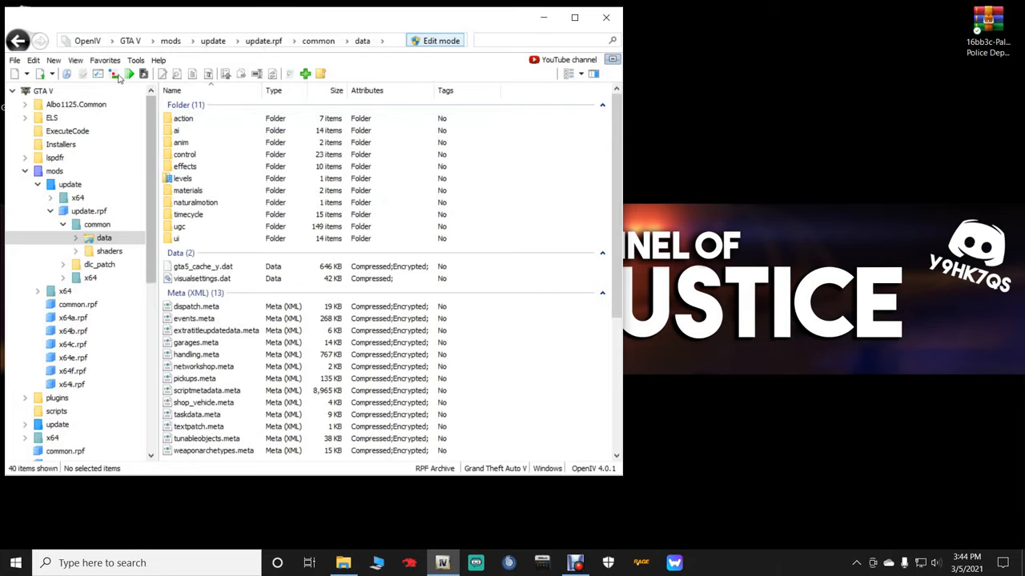
click(105, 60)
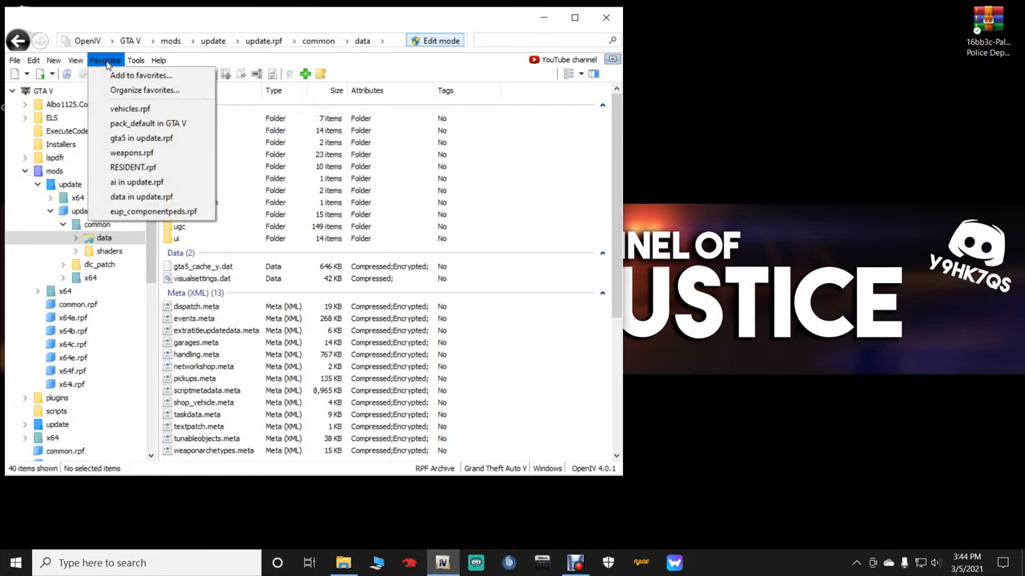
click(141, 74)
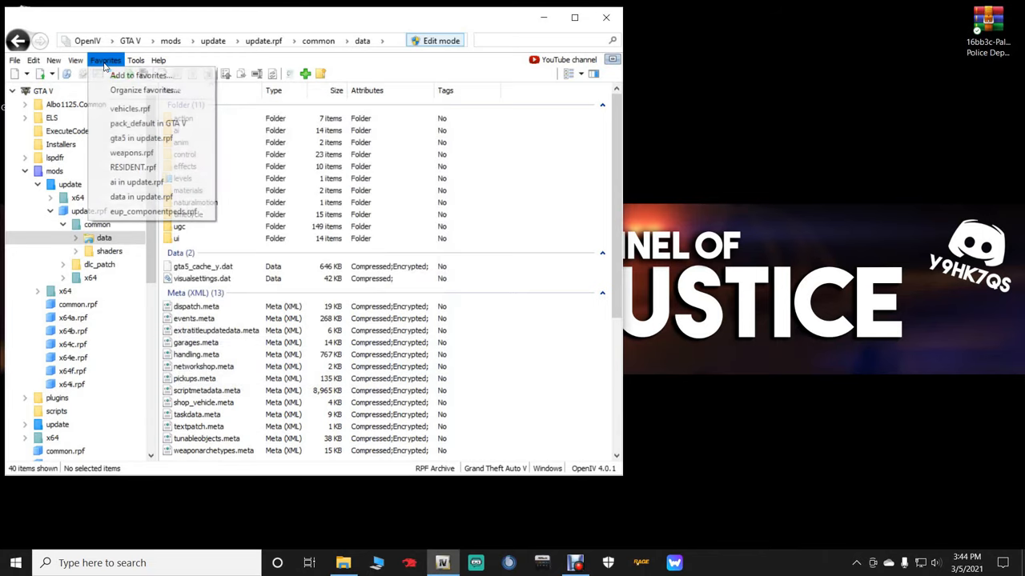
mouse_move(141, 197)
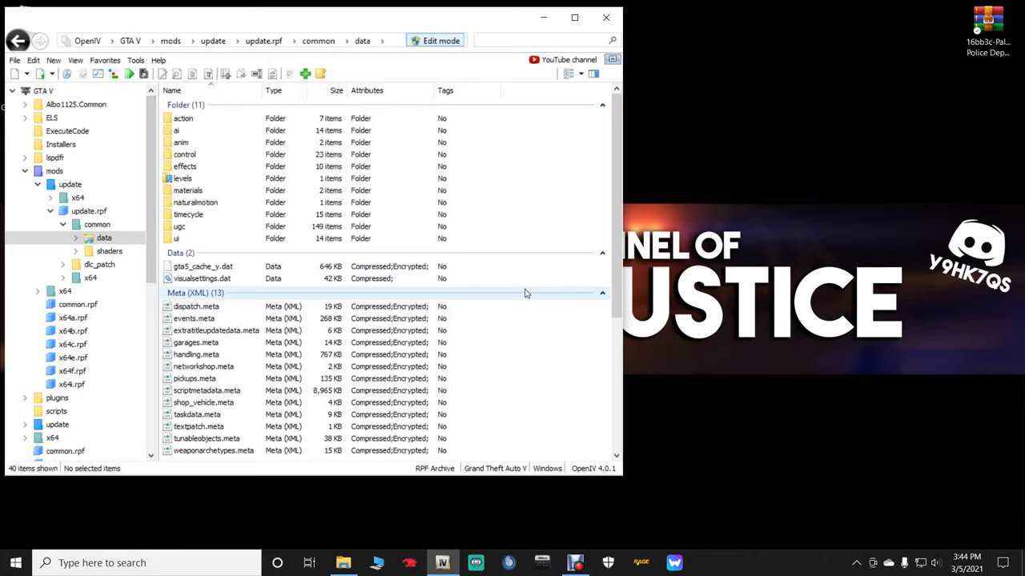
scroll(down, 3)
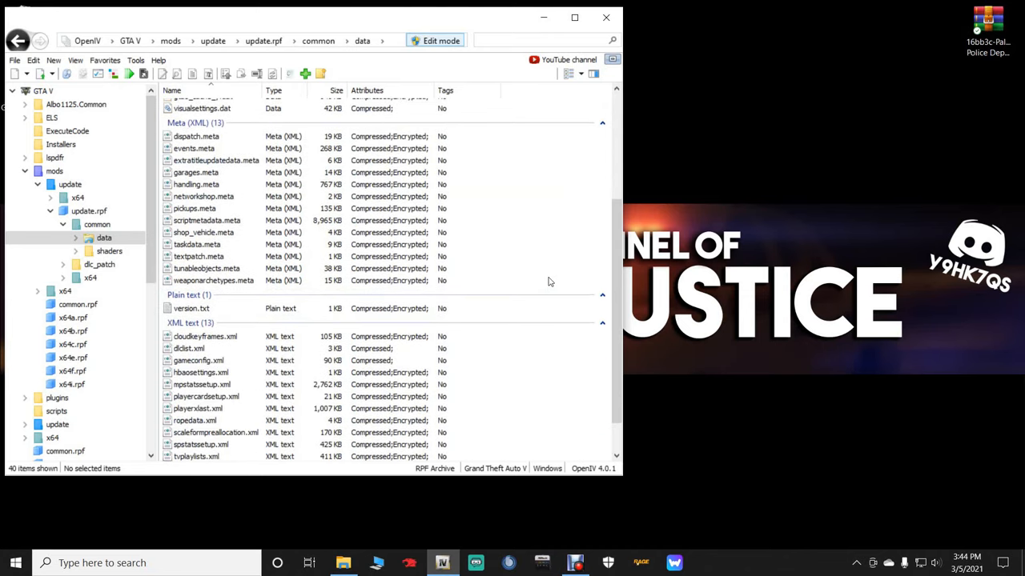
click(189, 305)
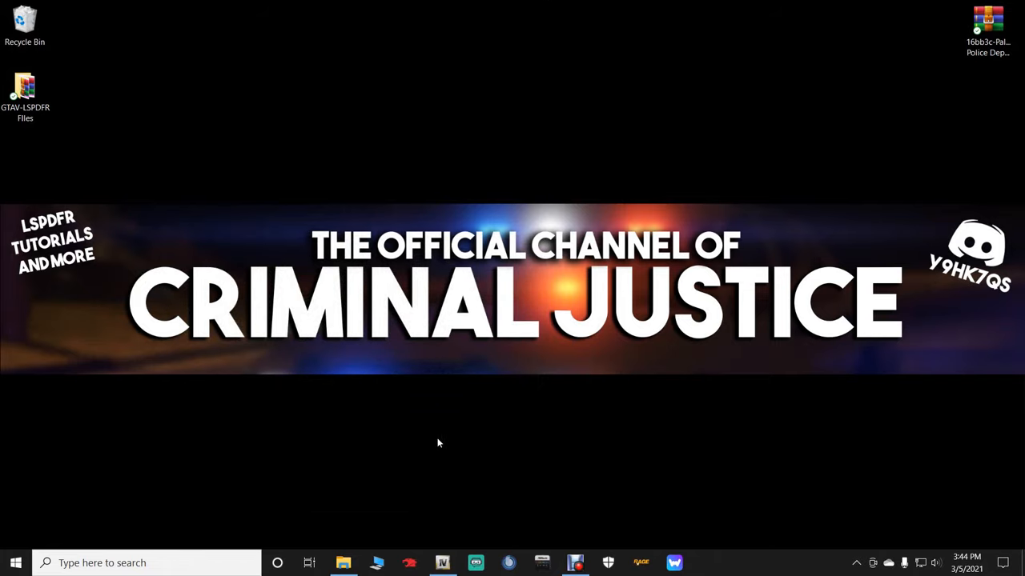
Step: Open the Paleto Police Department archive and browse SP > BCSO by milo > paletopd
click(343, 563)
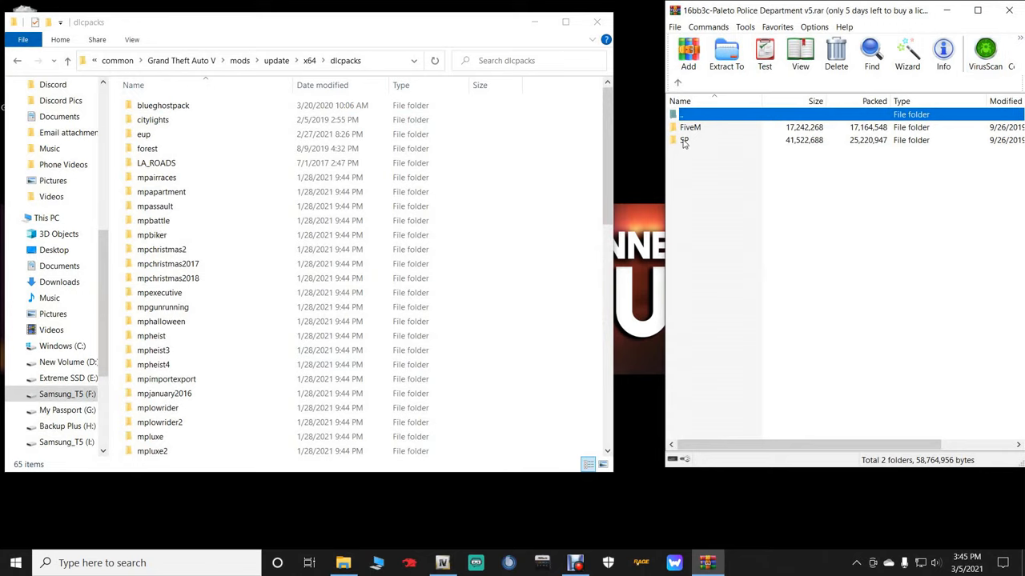
click(685, 140)
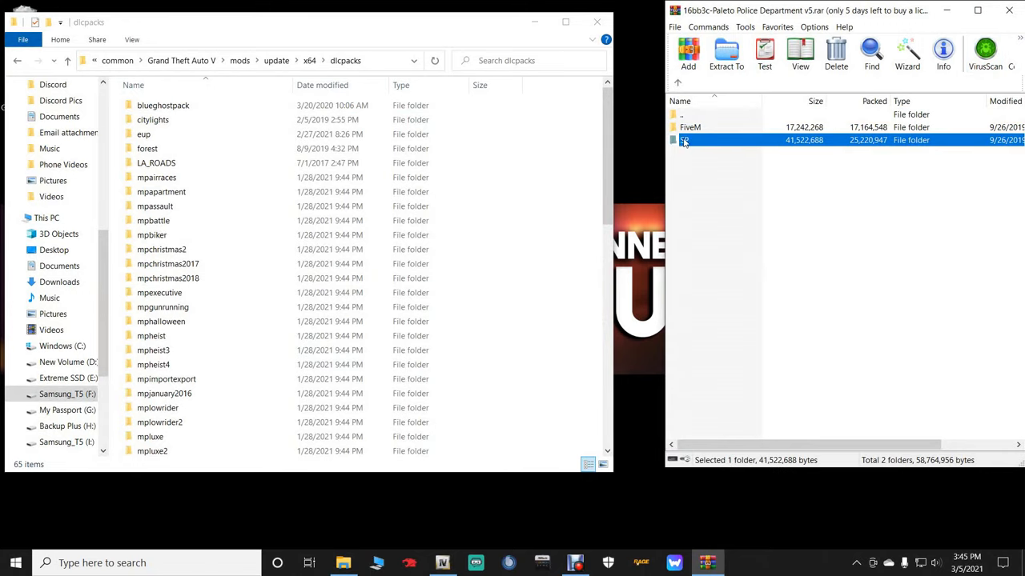
double_click(684, 139)
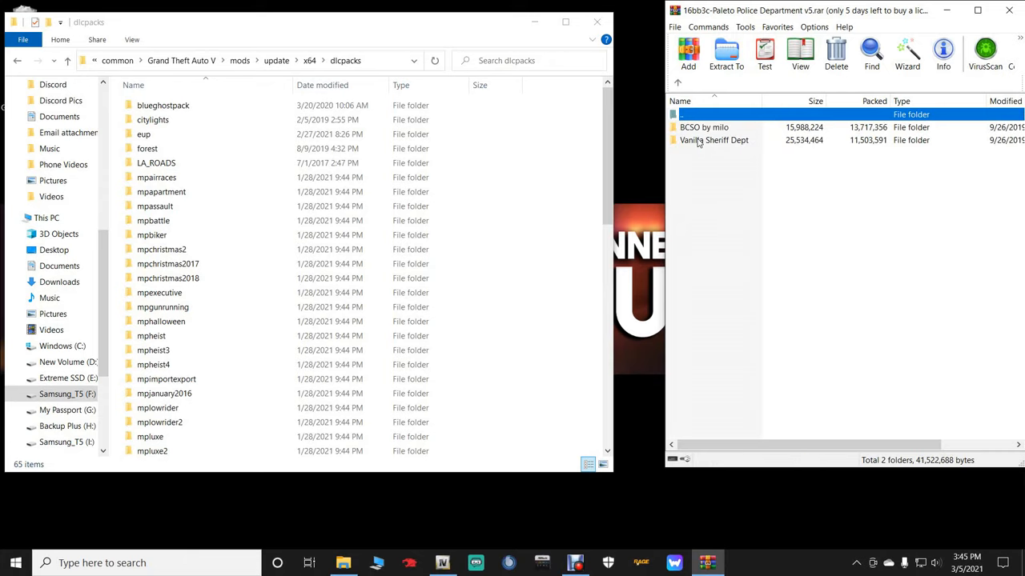
click(712, 127)
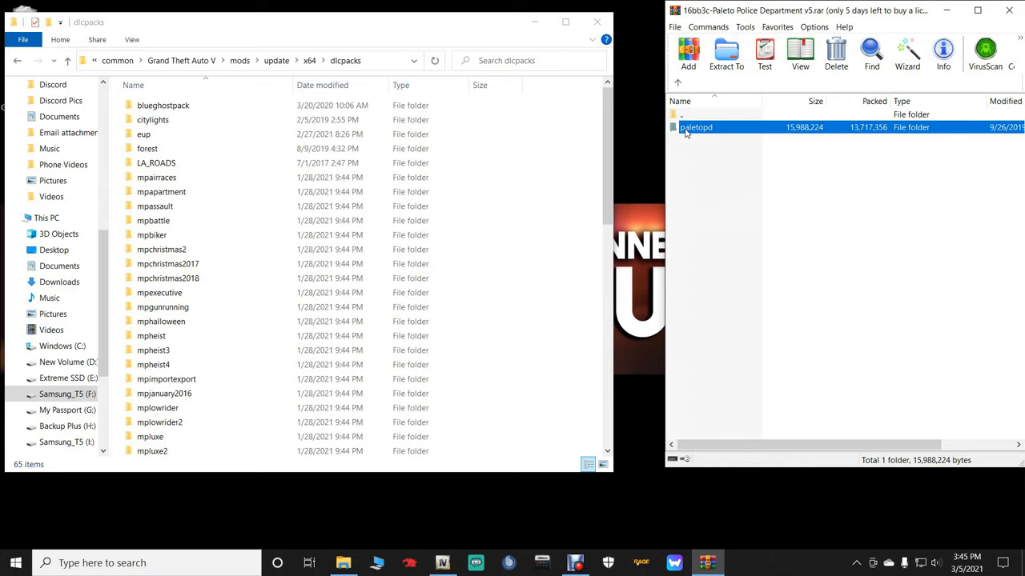
click(705, 128)
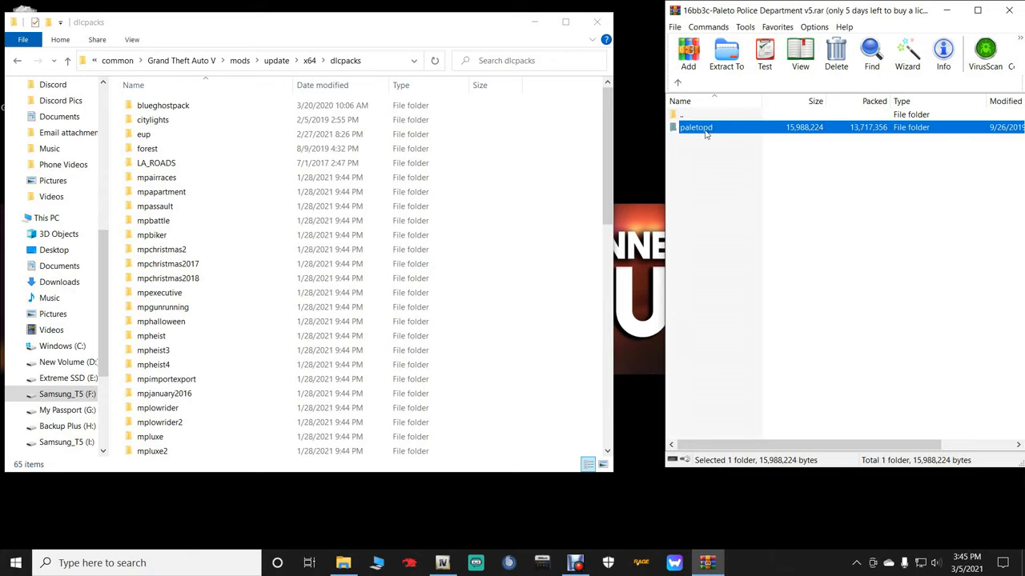
double_click(695, 127)
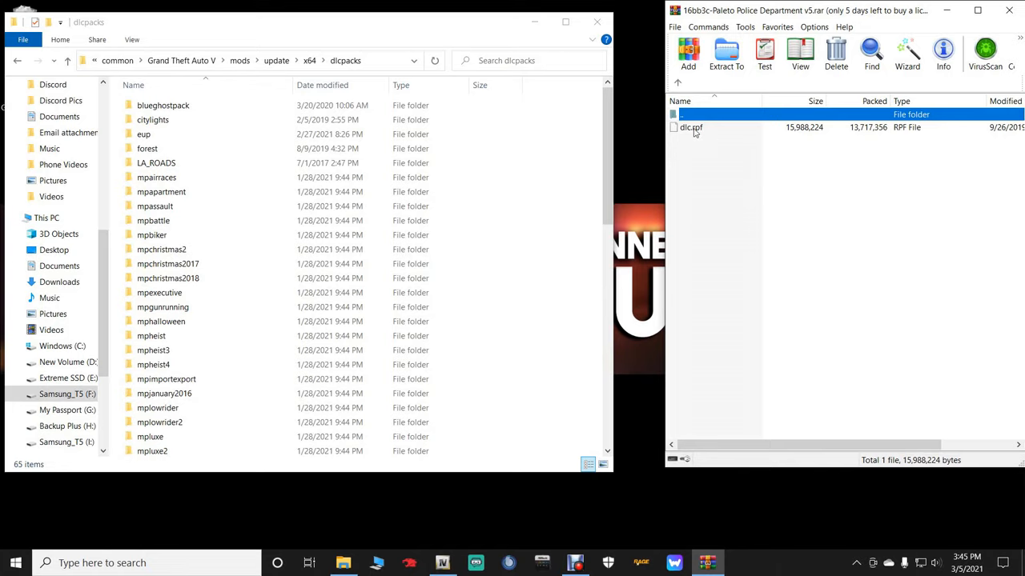
mouse_move(696, 132)
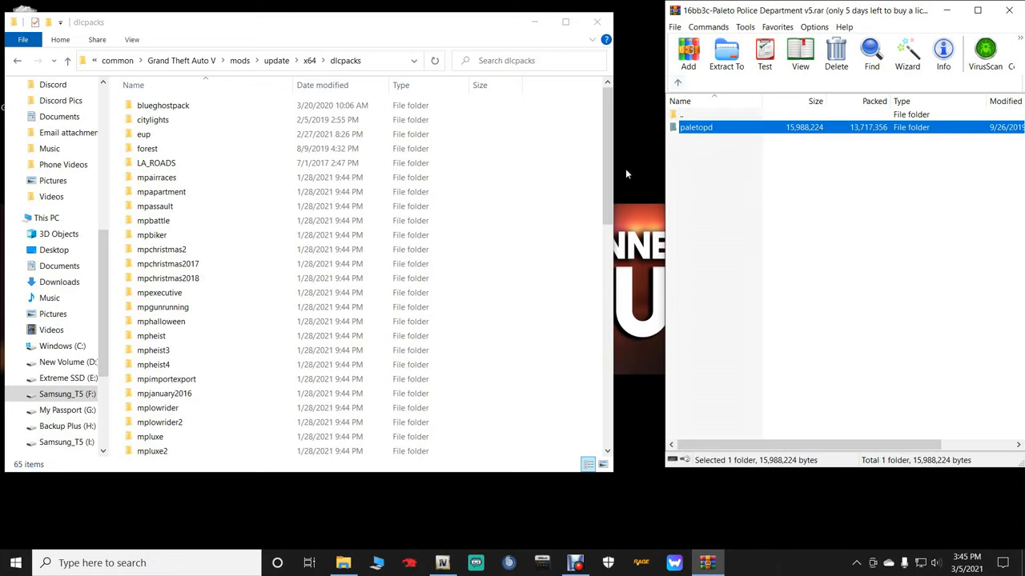
scroll(down, 3)
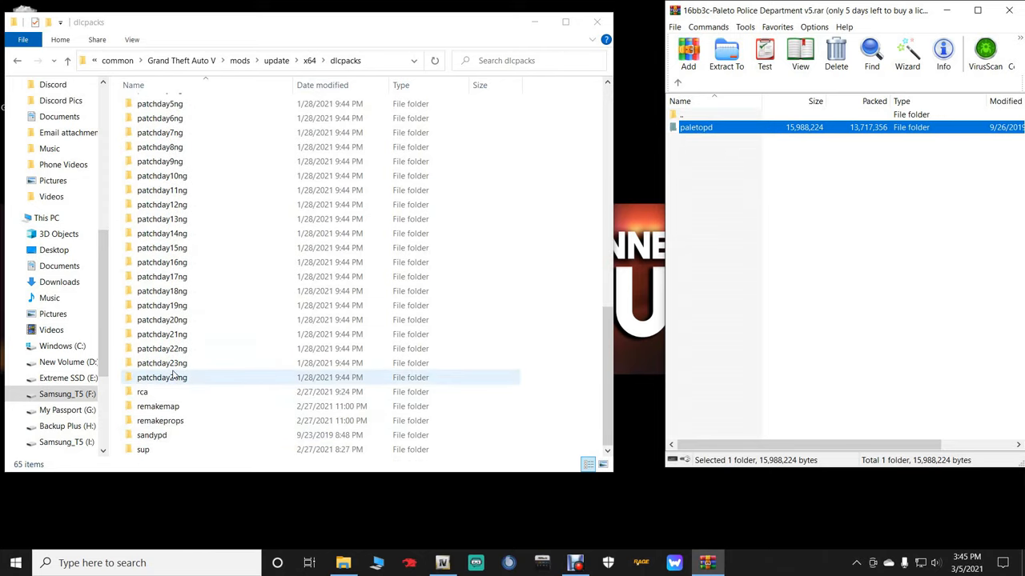
scroll(up, 3)
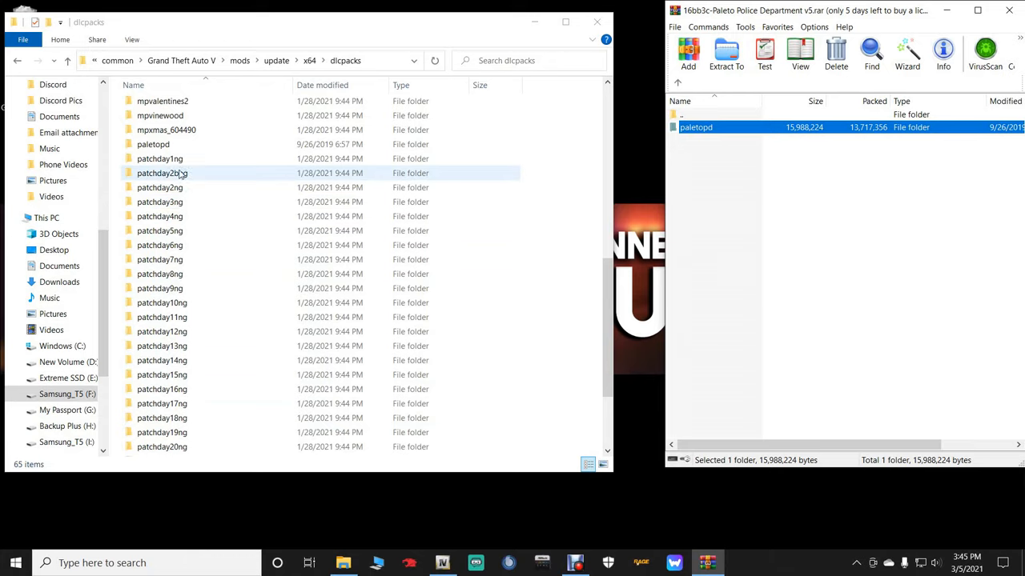
click(153, 144)
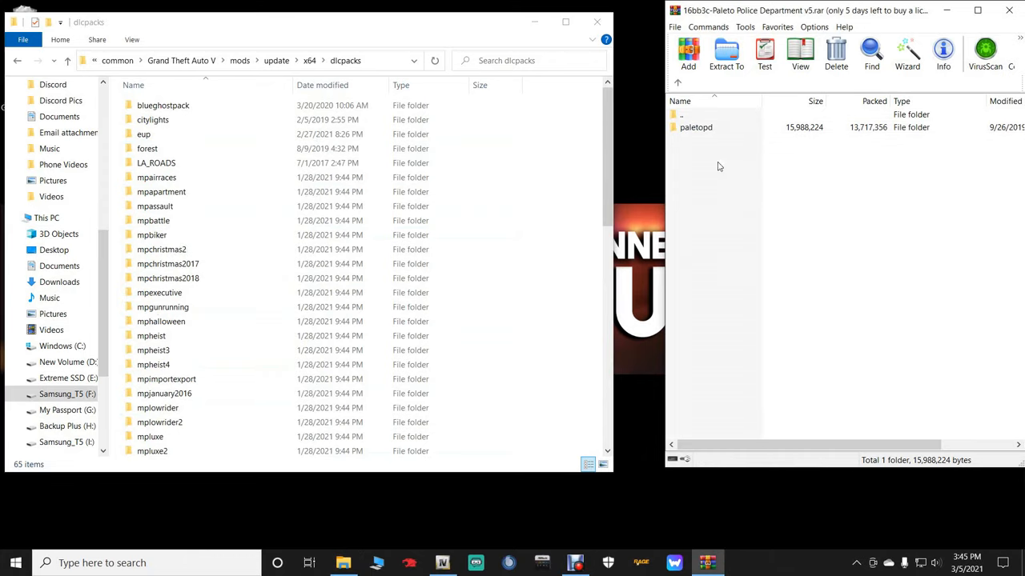
click(695, 127)
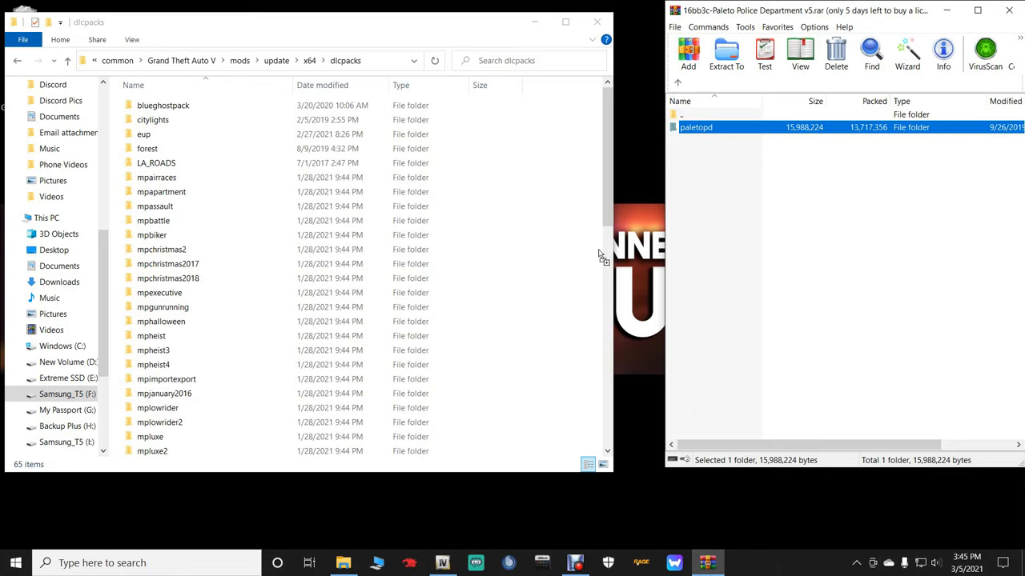
mouse_move(596, 272)
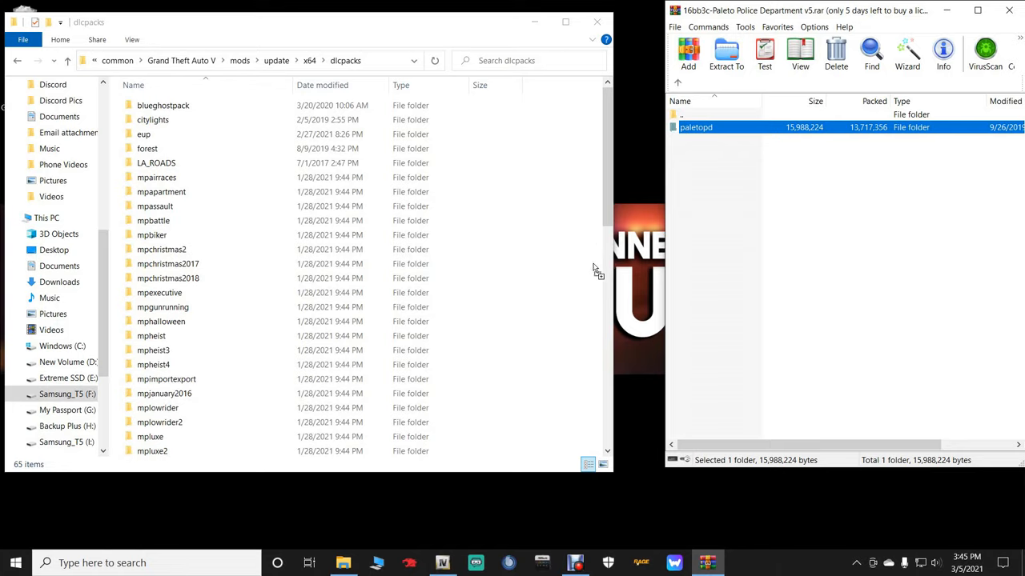
click(151, 234)
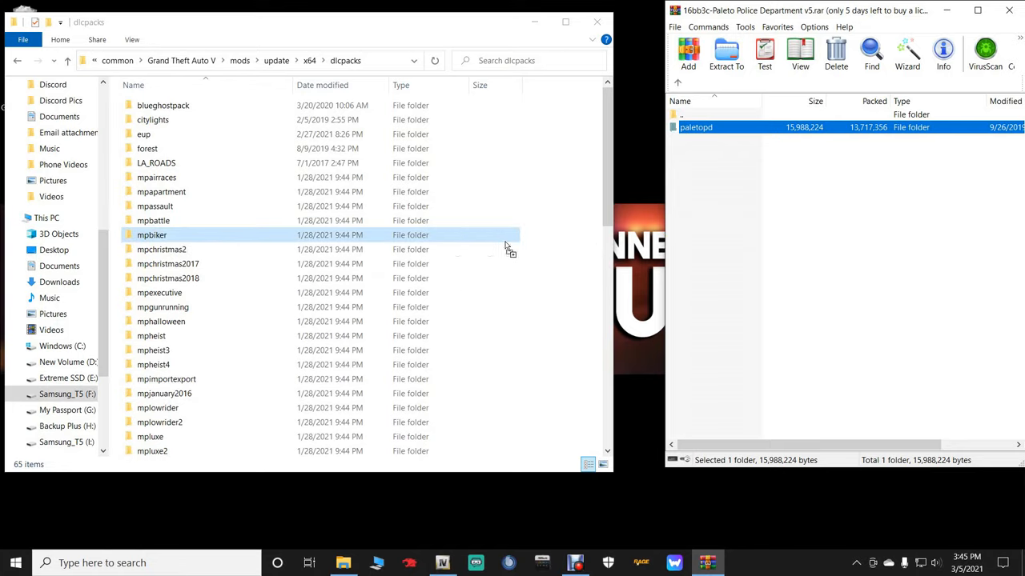
mouse_move(580, 228)
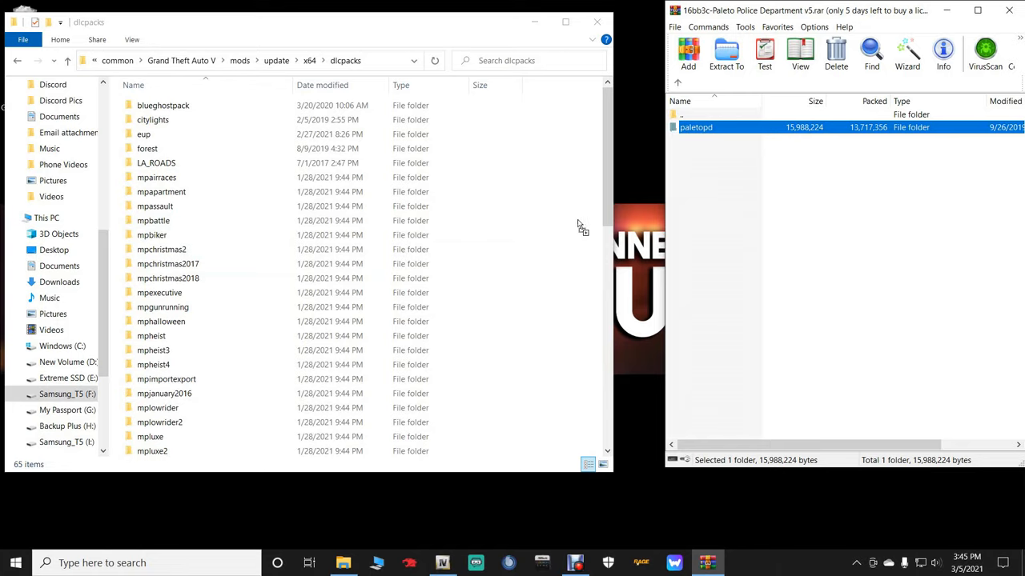
mouse_move(584, 220)
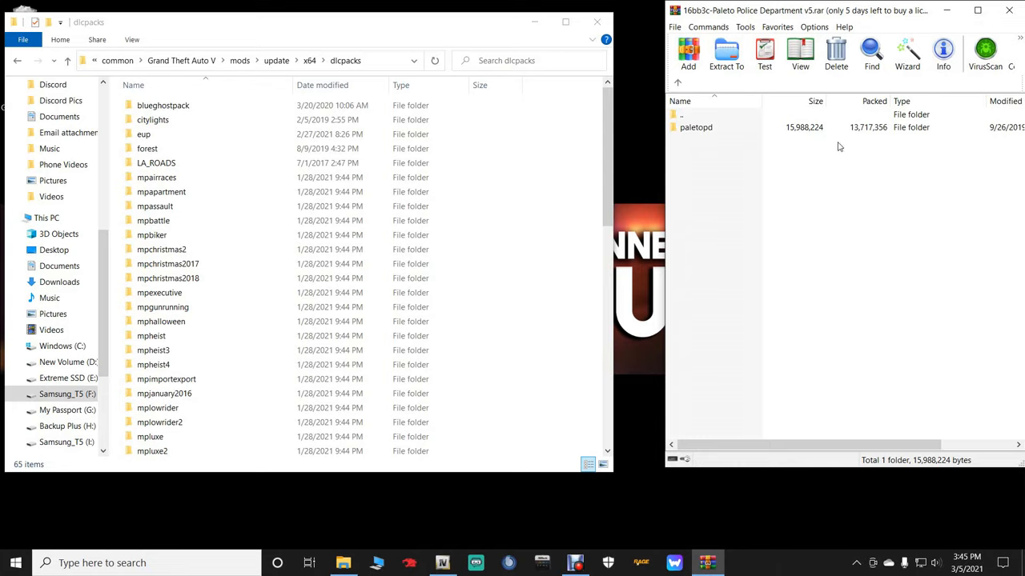
click(695, 127)
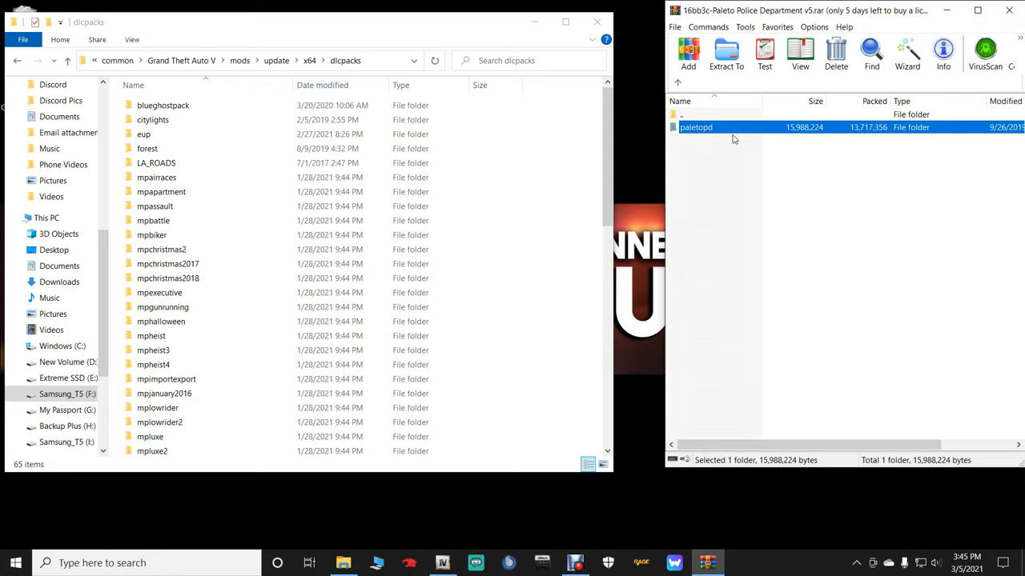
mouse_move(606, 162)
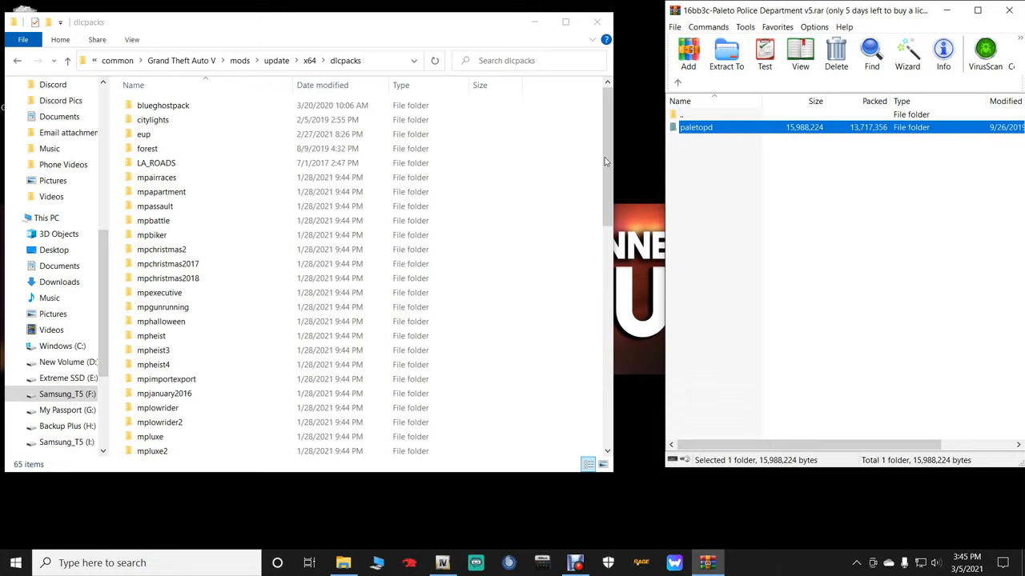
mouse_move(482, 222)
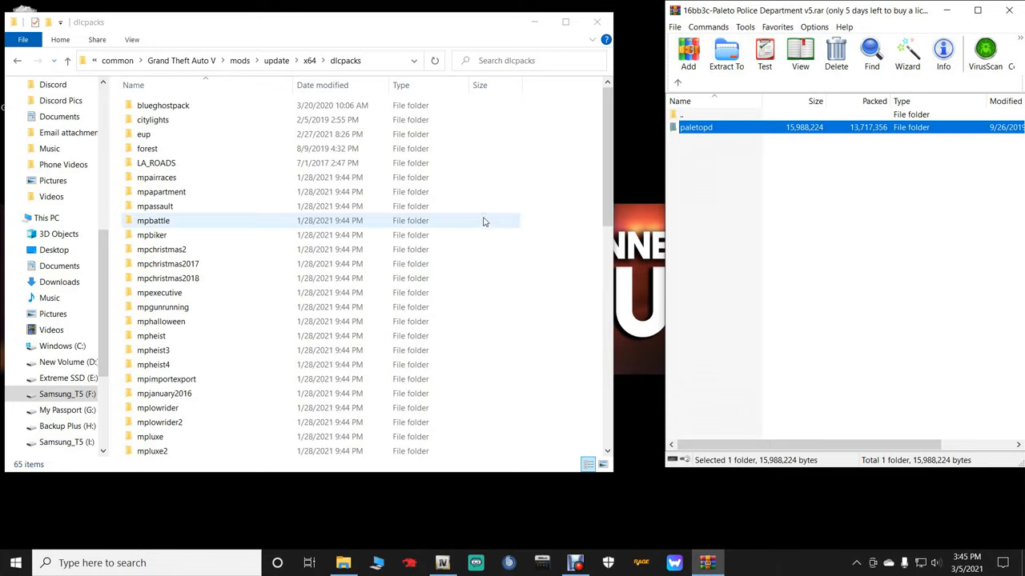
mouse_move(36, 82)
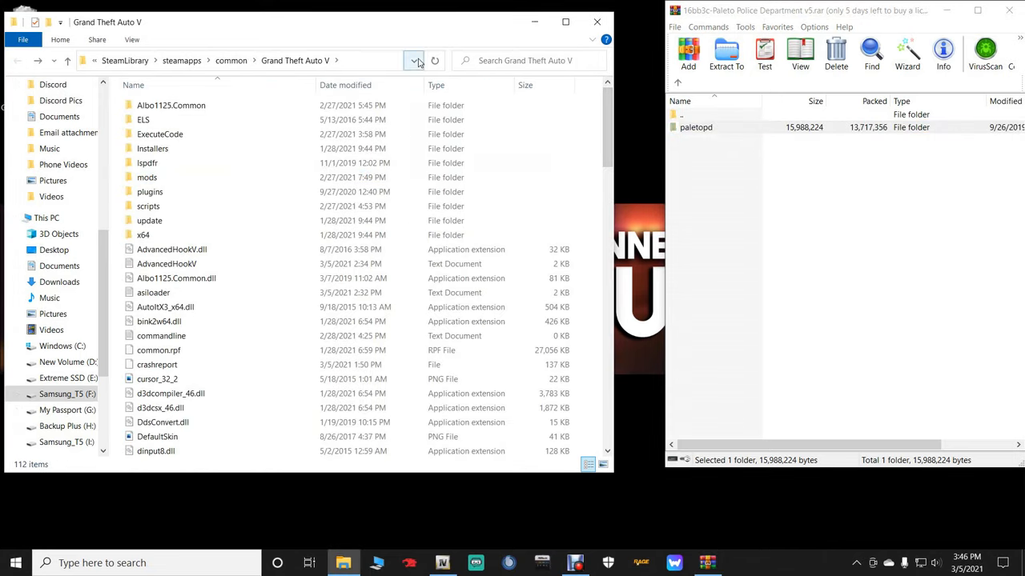
Step: Hide File Explorer and return OpenIV to the data folder, selecting dlclist.xml
click(596, 21)
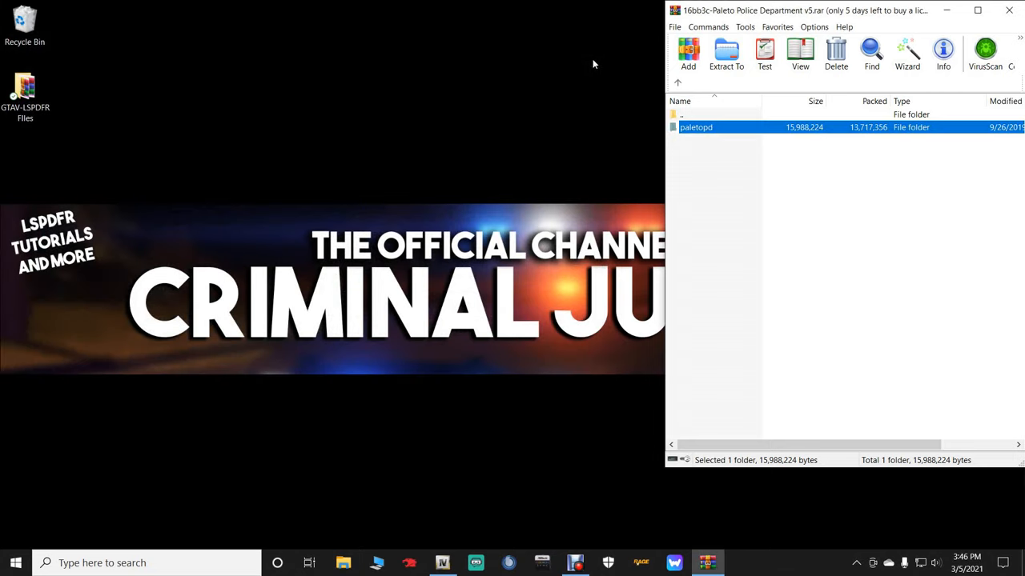
click(443, 562)
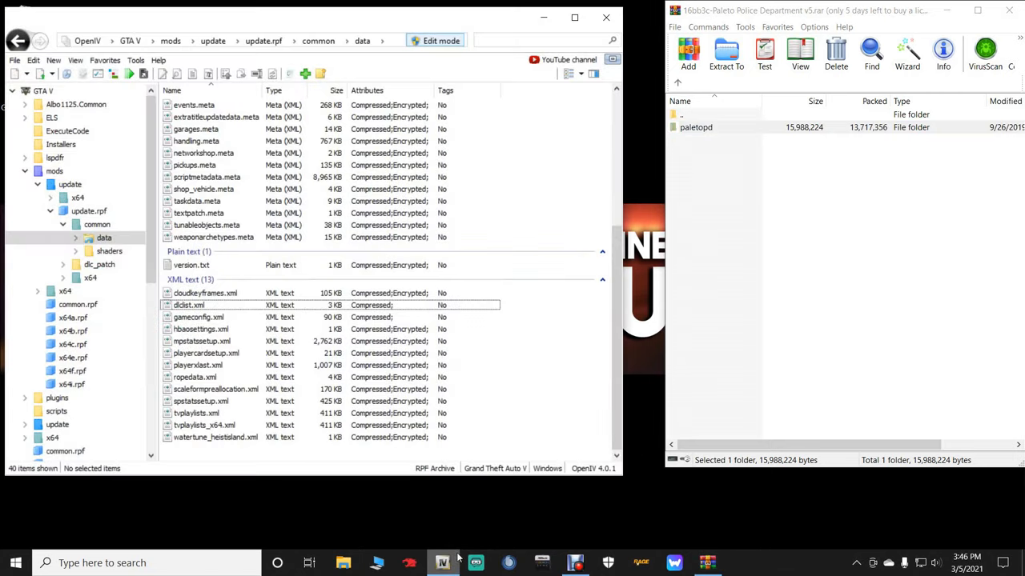
click(198, 317)
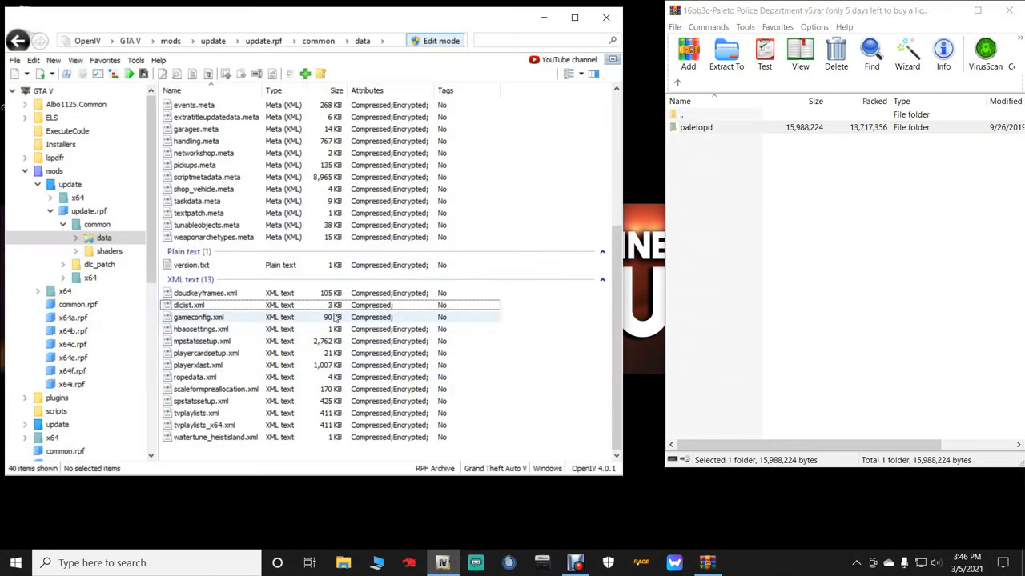
click(188, 305)
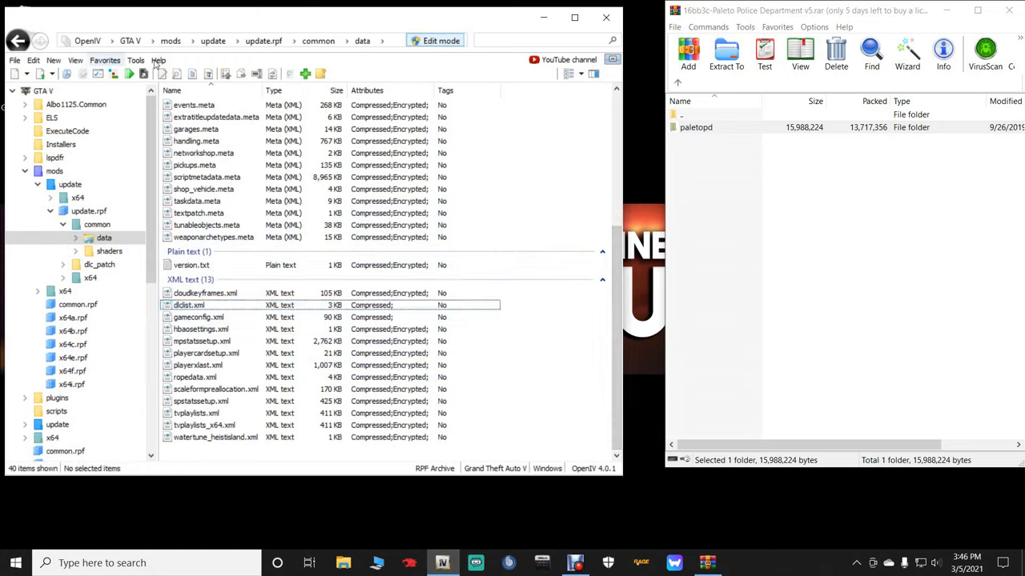
mouse_move(439, 41)
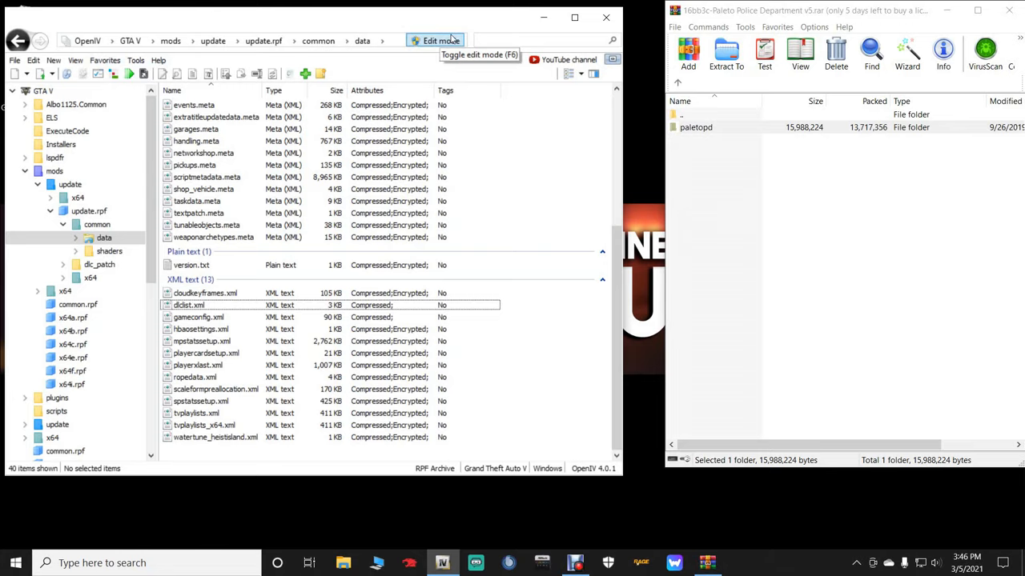
mouse_move(434, 41)
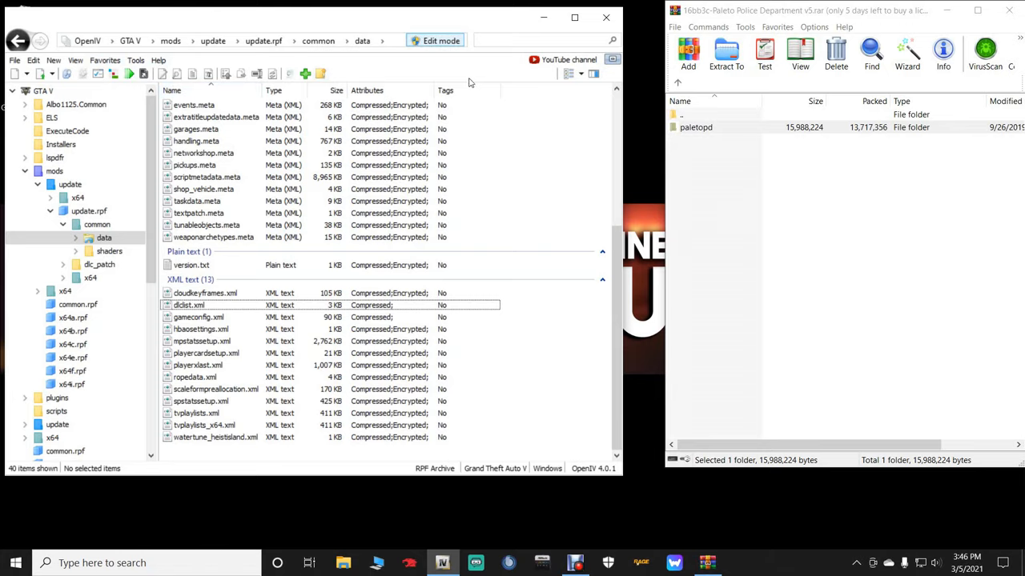
mouse_move(134, 60)
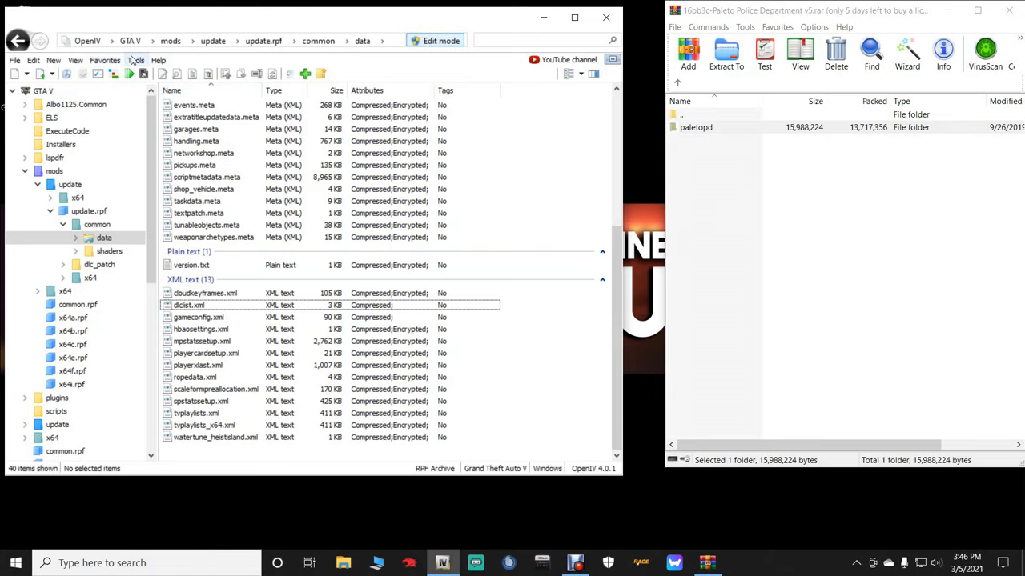
click(135, 60)
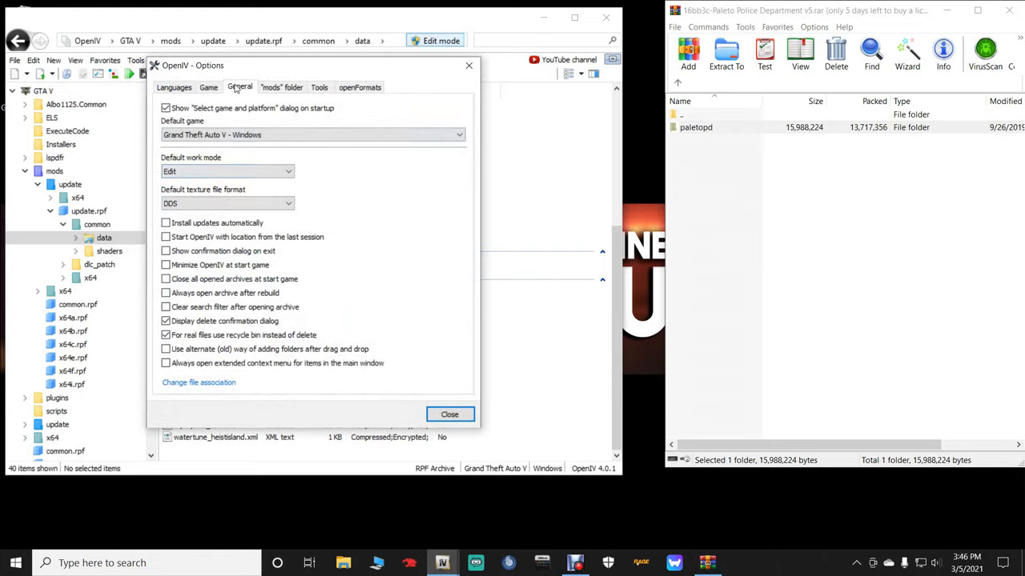
mouse_move(205, 164)
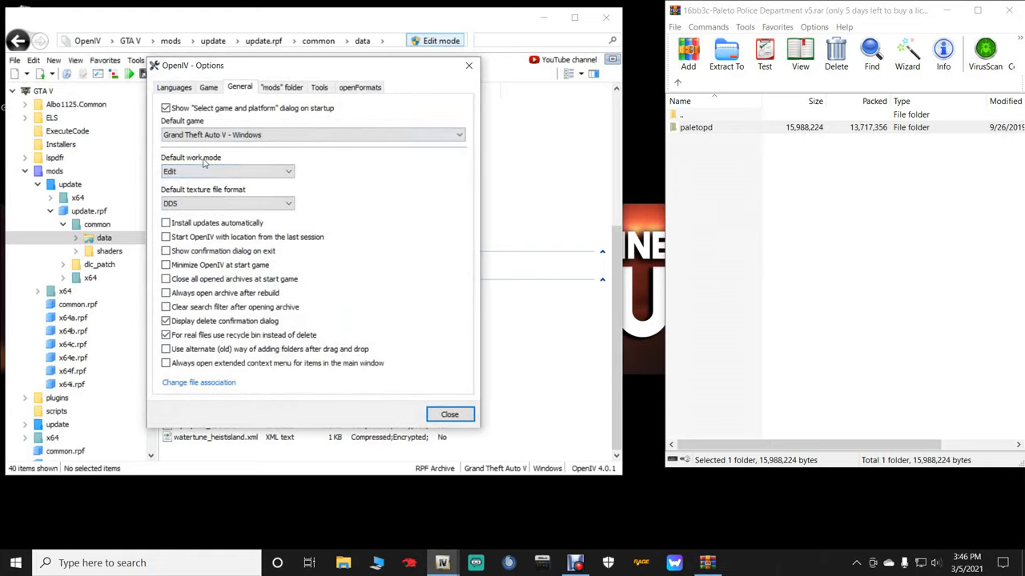
click(227, 171)
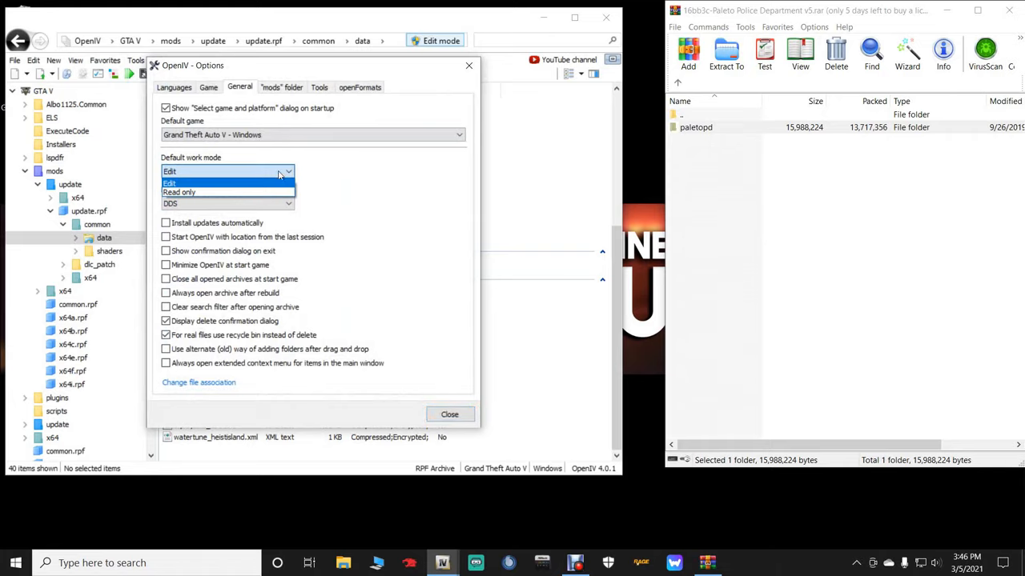
mouse_move(213, 185)
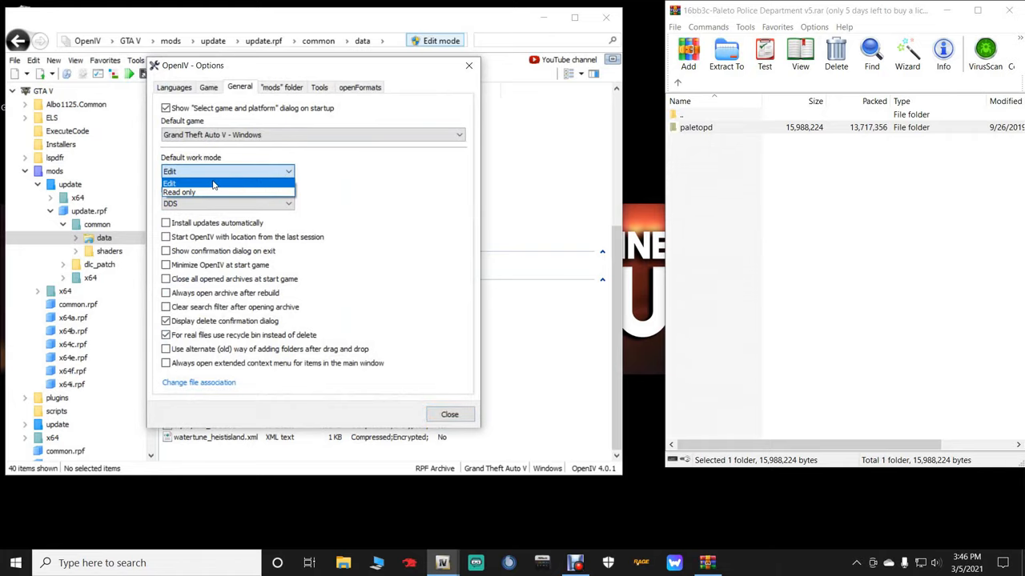
click(169, 183)
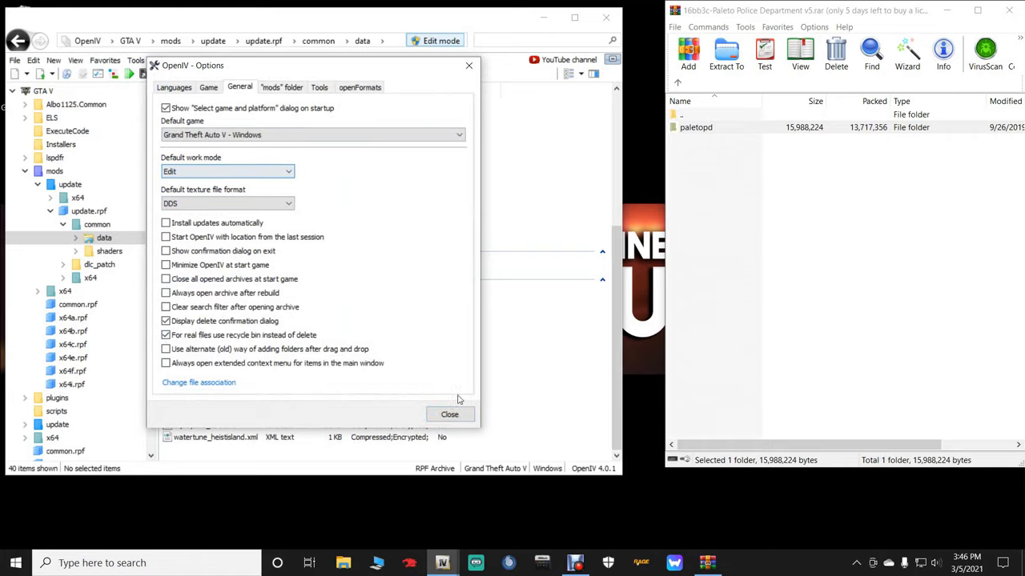
click(449, 415)
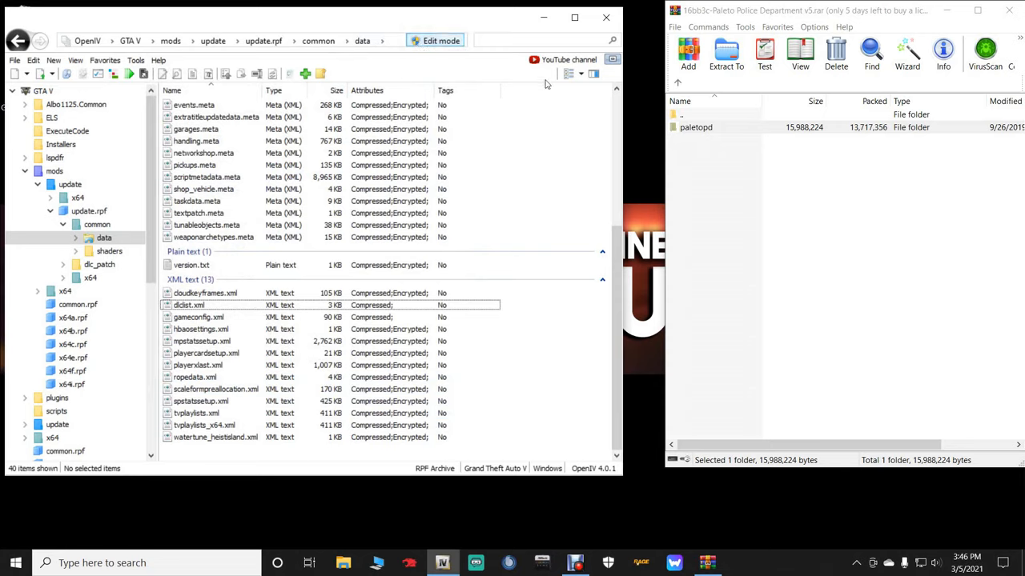
mouse_move(558, 188)
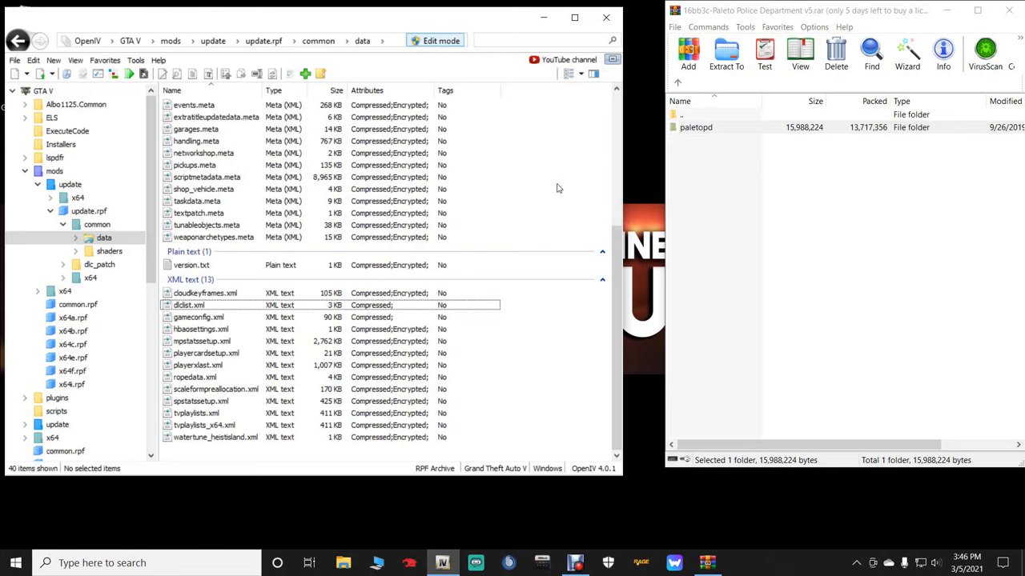
Step: Select dlclist.xml in the data folder and bring up its Edit action
click(198, 317)
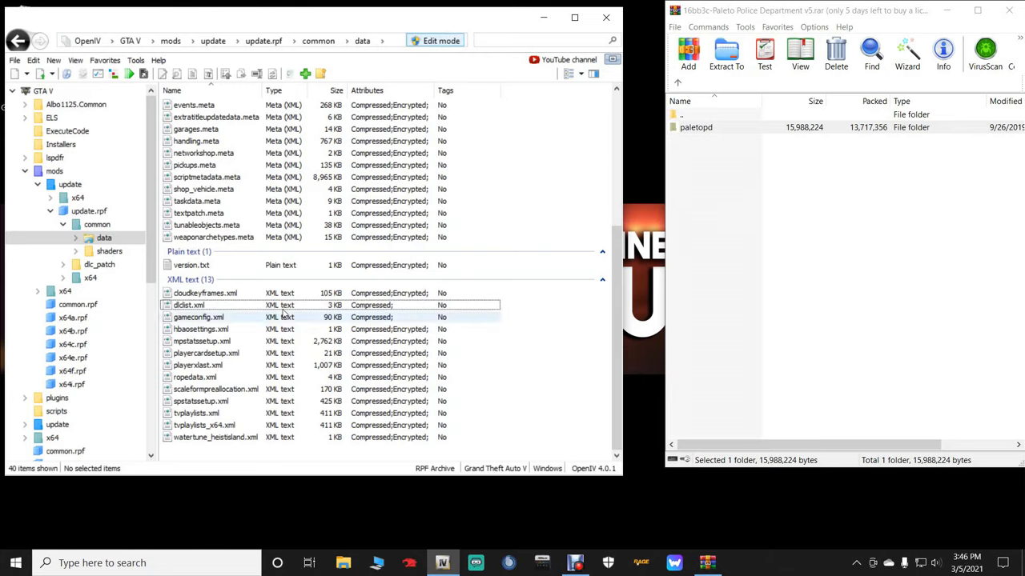
click(189, 305)
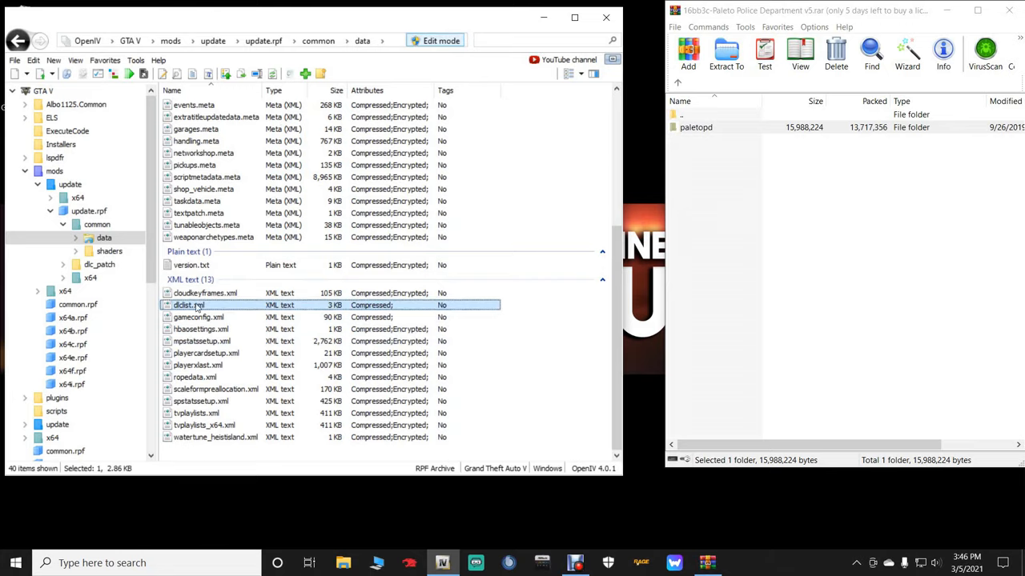
right_click(188, 305)
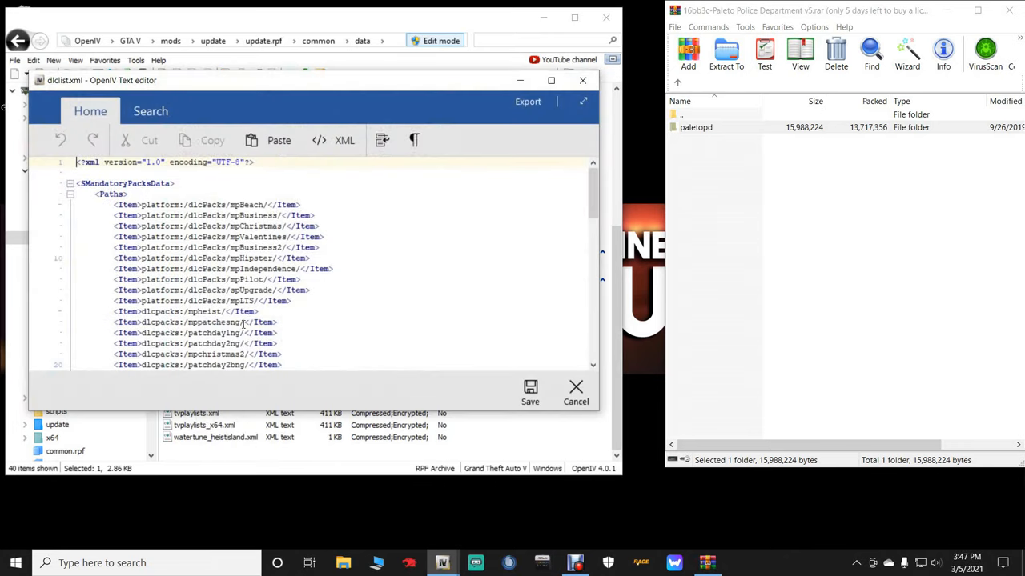
Step: Copy the sandypd Item line onto a new last line of dlclist.xml, then rename-select paletopd in WinRAR
scroll(down, 3)
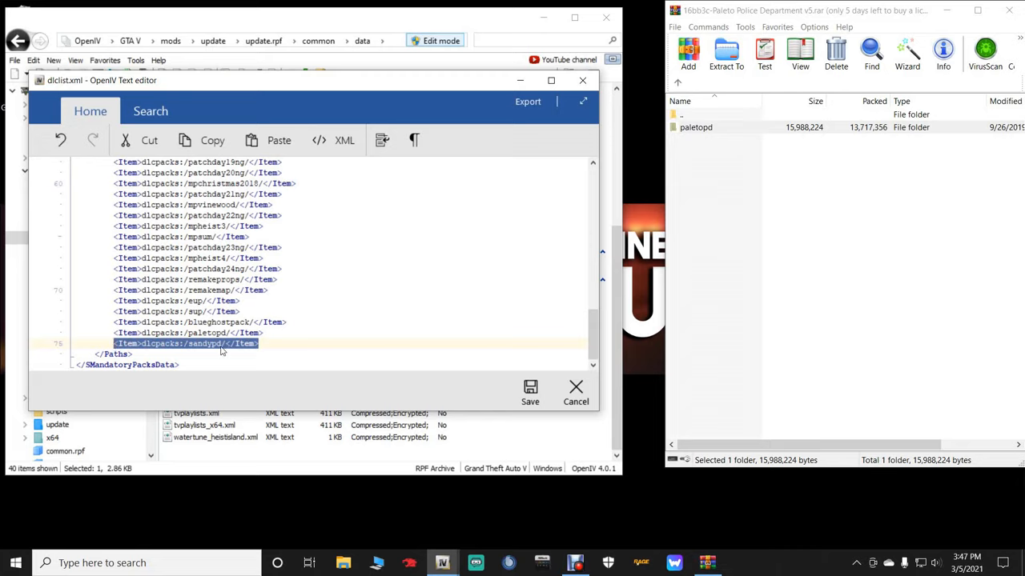
mouse_move(243, 352)
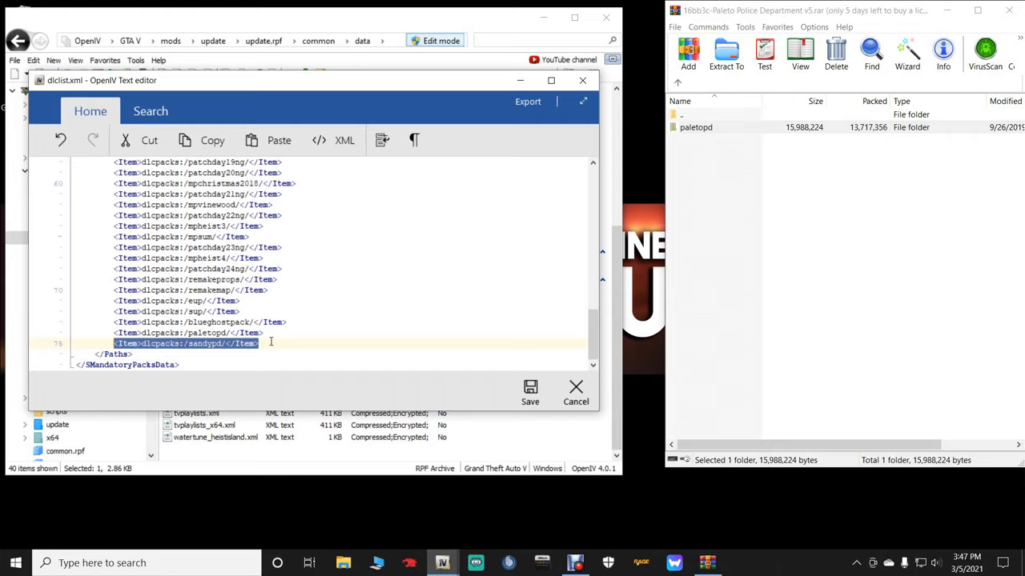
mouse_move(202, 350)
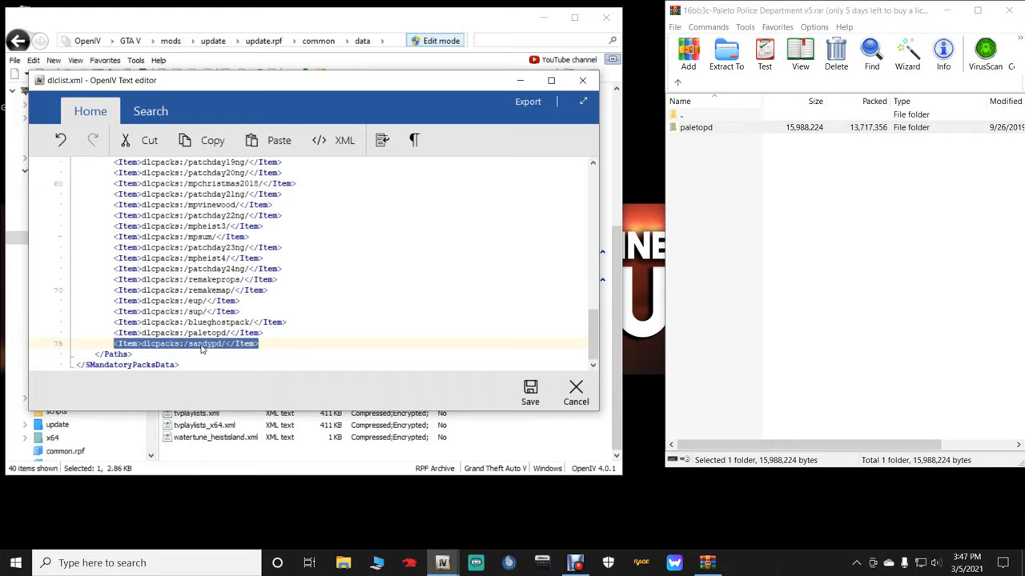
right_click(200, 344)
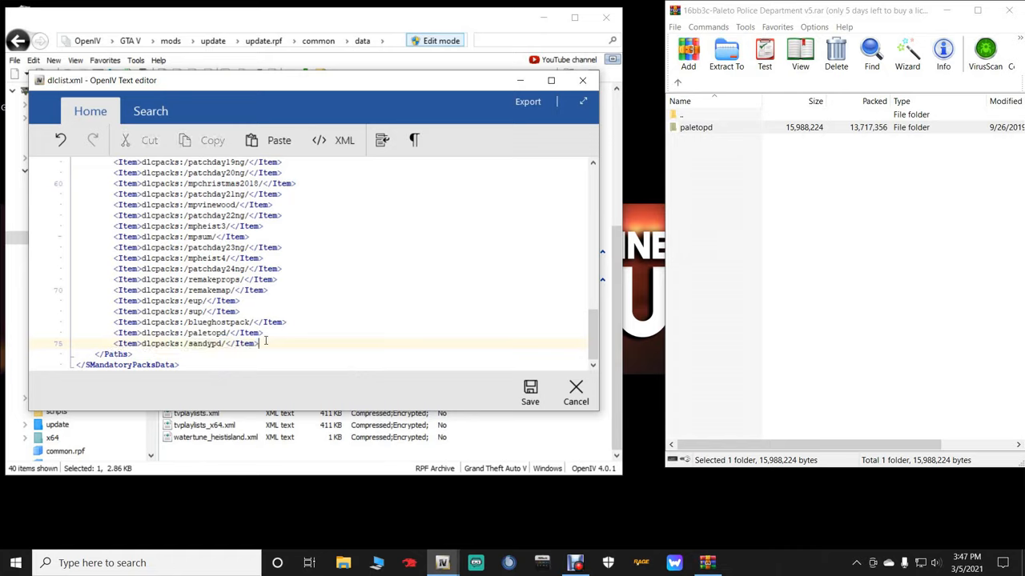
key(enter)
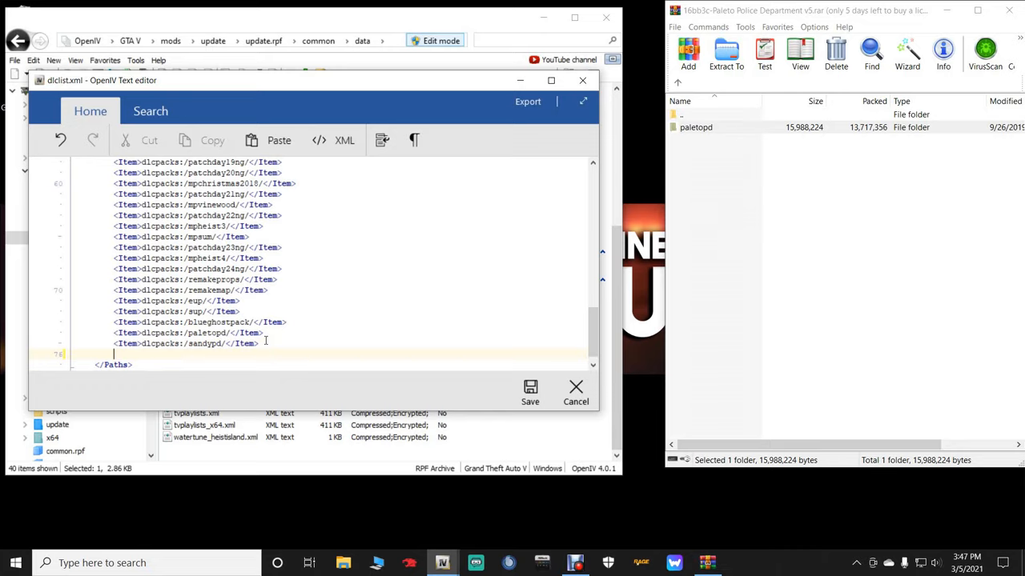
text(<Item>dlcpacks:/sandypd/</Item>)
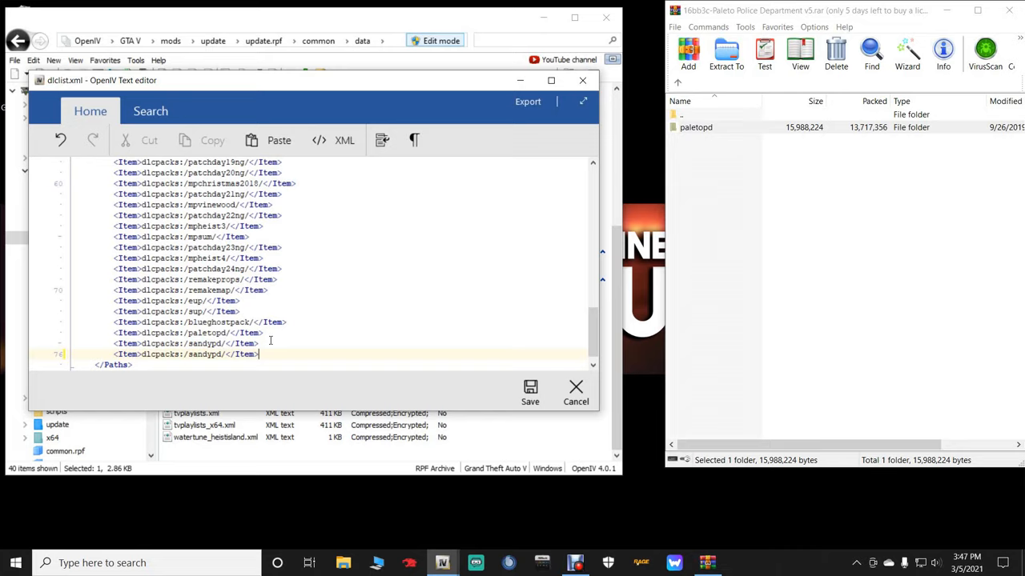
mouse_move(677, 238)
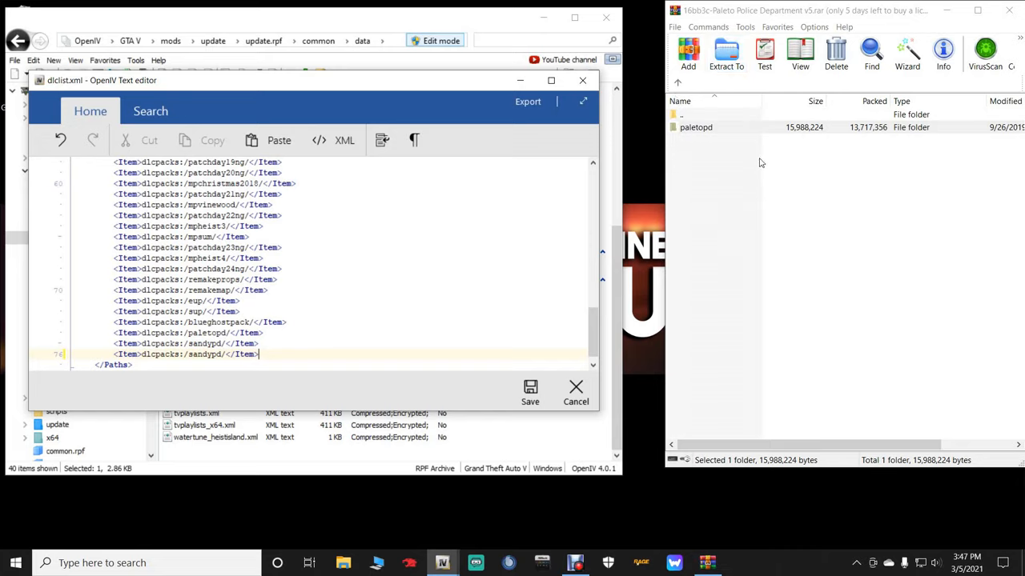
click(695, 127)
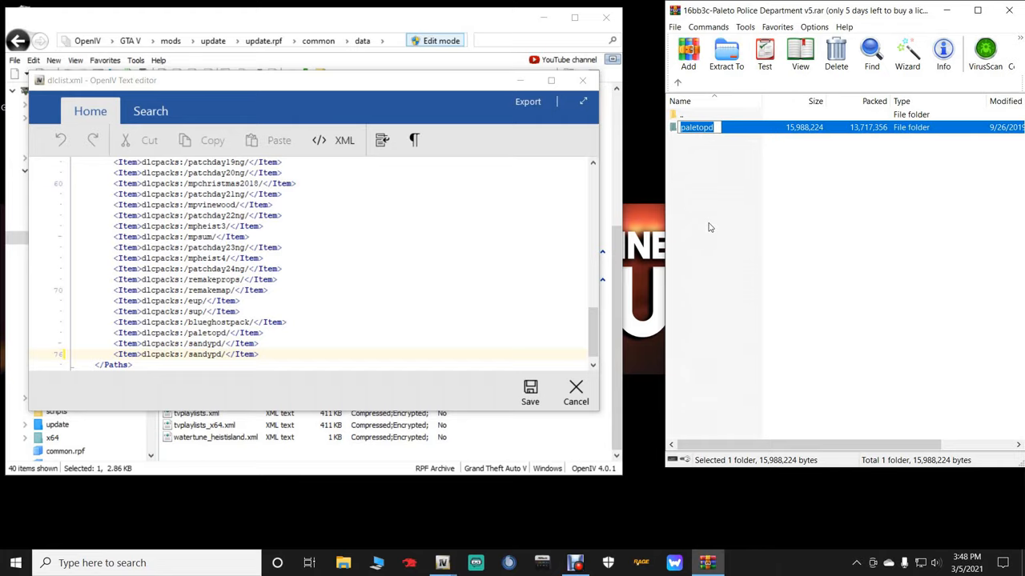
Step: Copy the paletopd name and replace sandypd on line 76 with paletopd, then close the editor
right_click(697, 127)
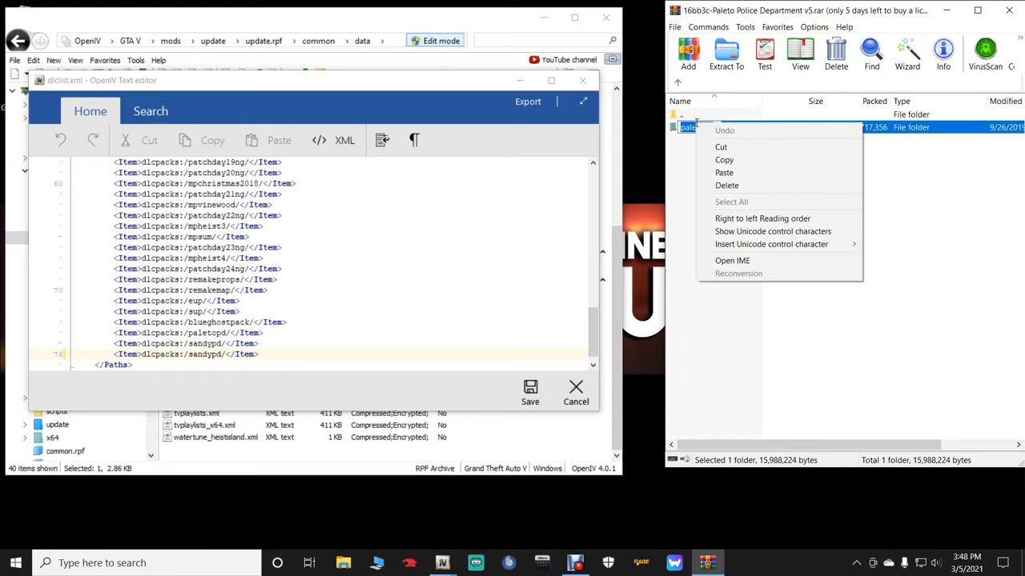
click(747, 194)
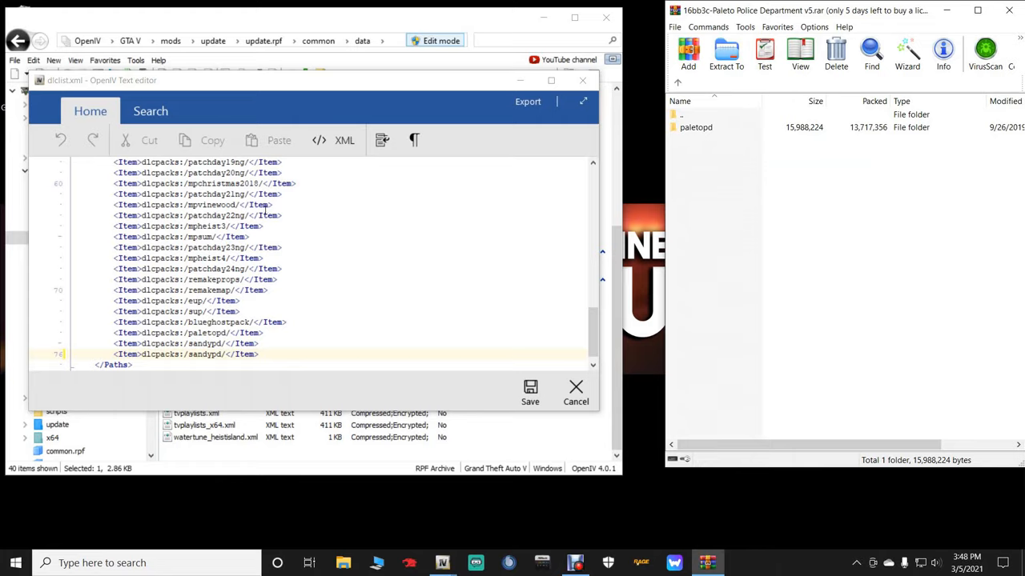
mouse_move(228, 360)
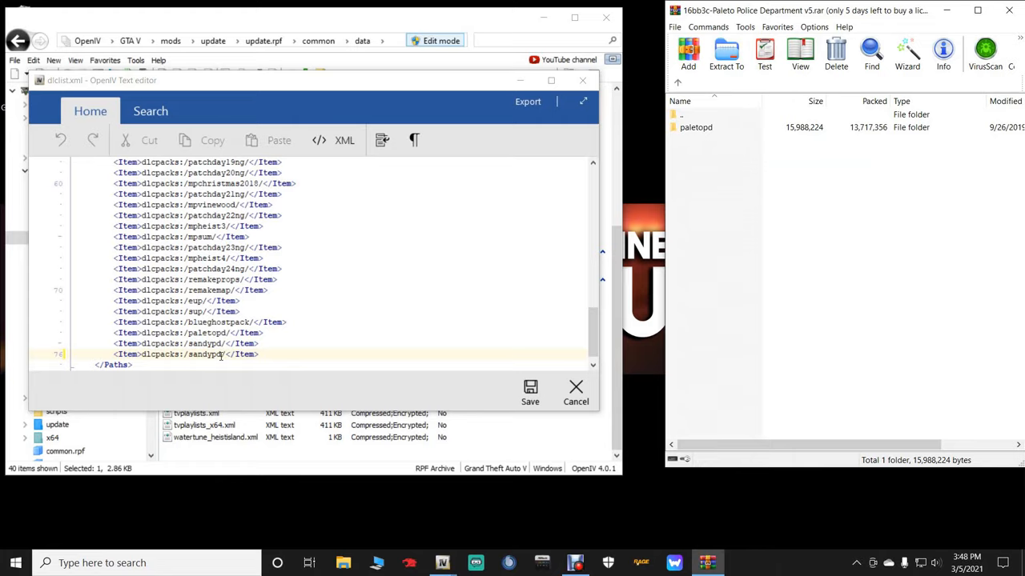
double_click(204, 353)
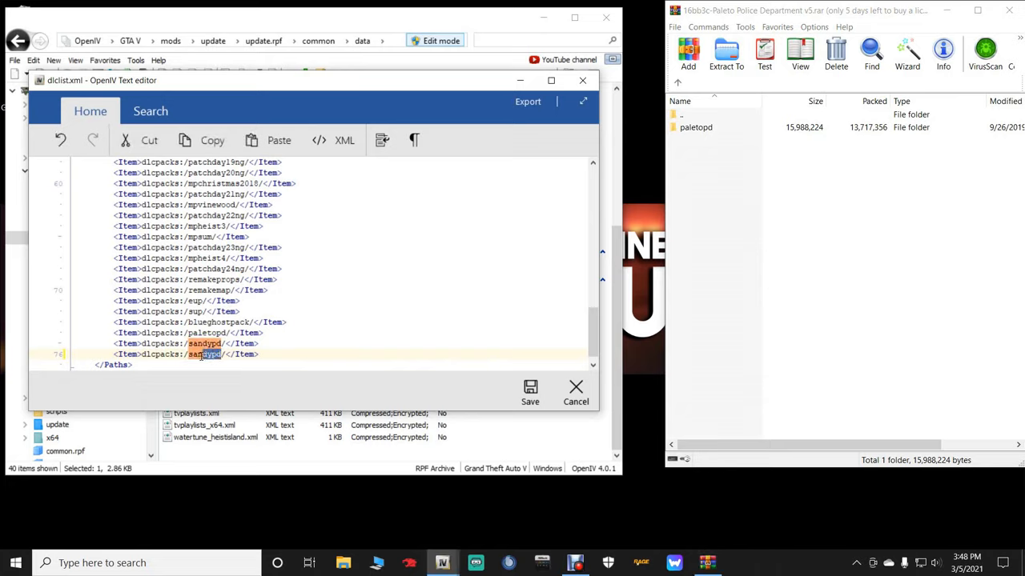
double_click(204, 354)
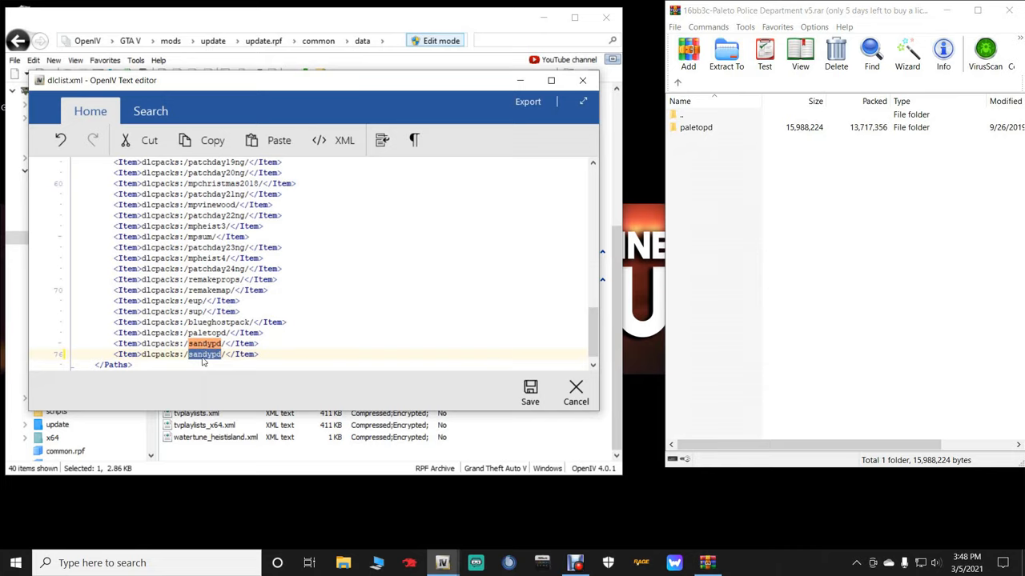
mouse_move(203, 361)
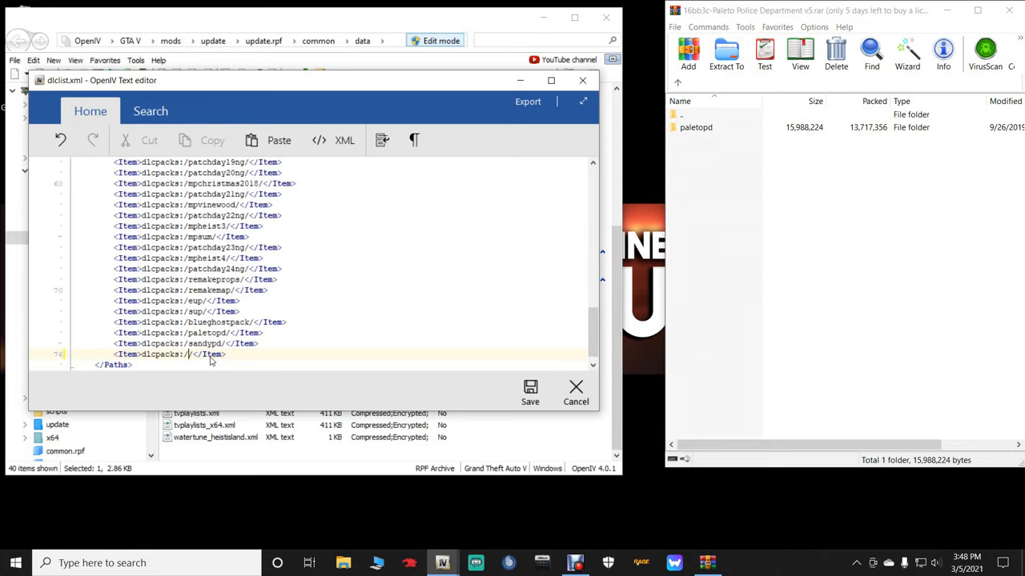
text(paletopd)
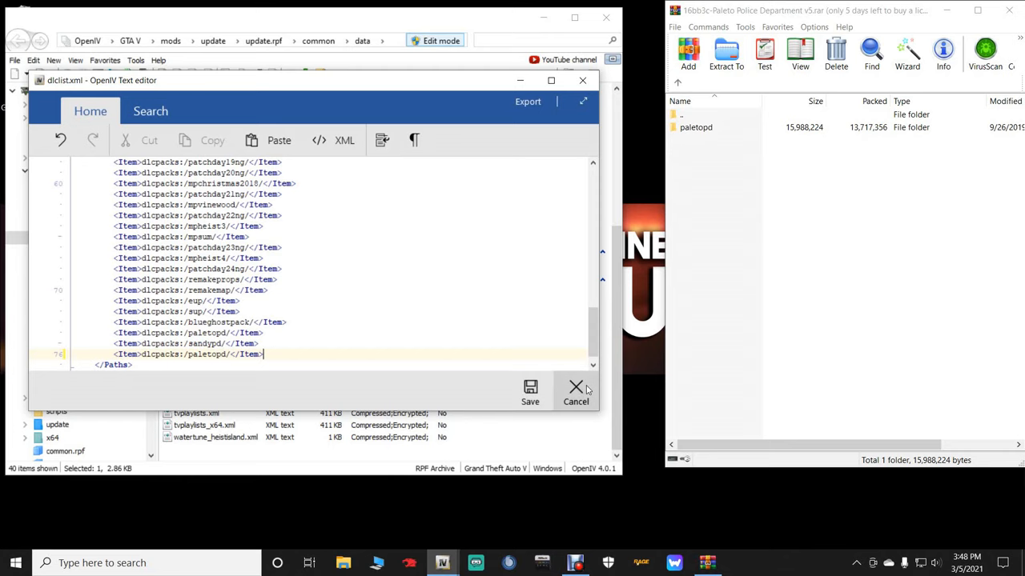
click(576, 392)
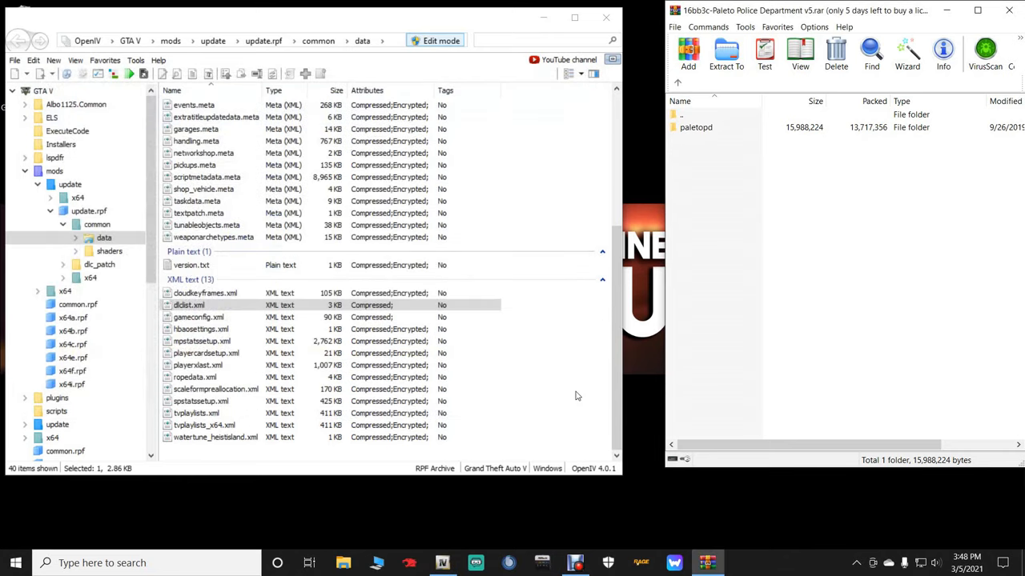
click(216, 389)
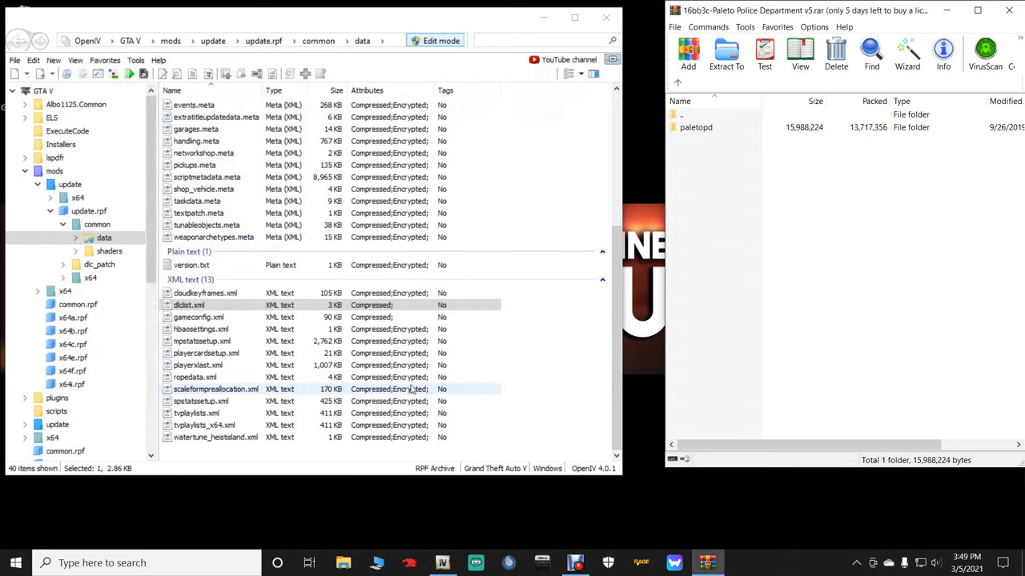
click(190, 305)
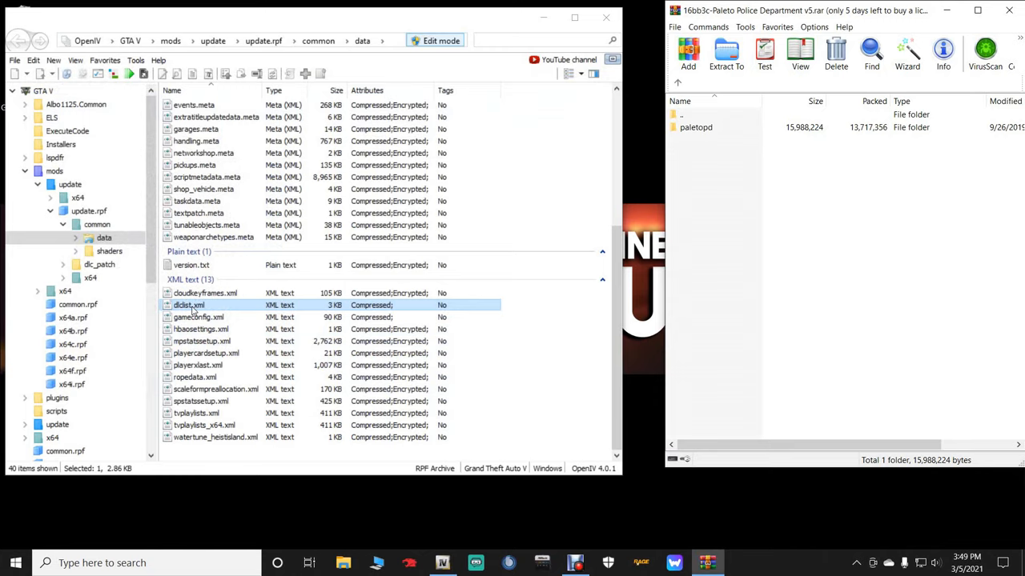
double_click(189, 305)
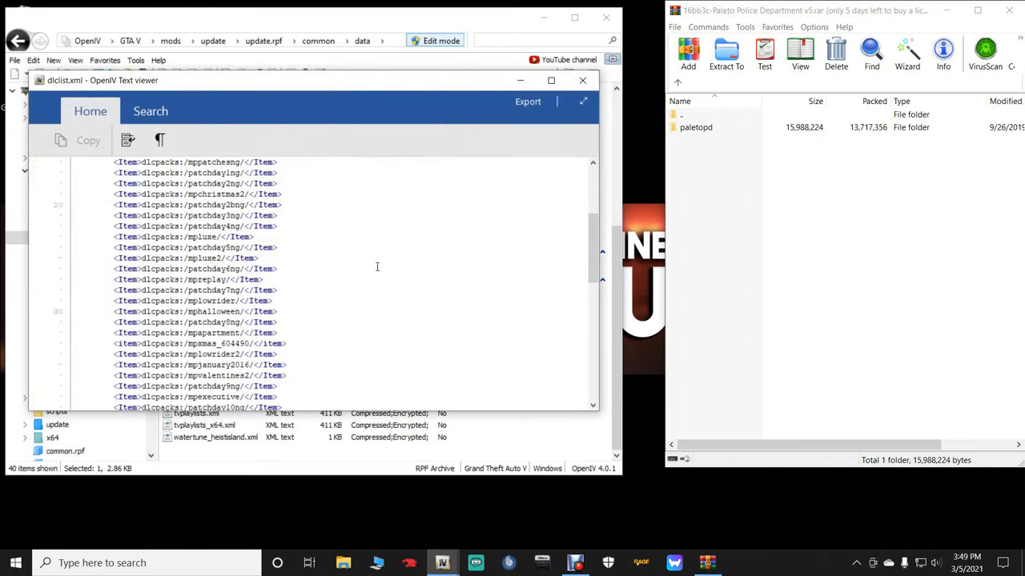
scroll(down, 3)
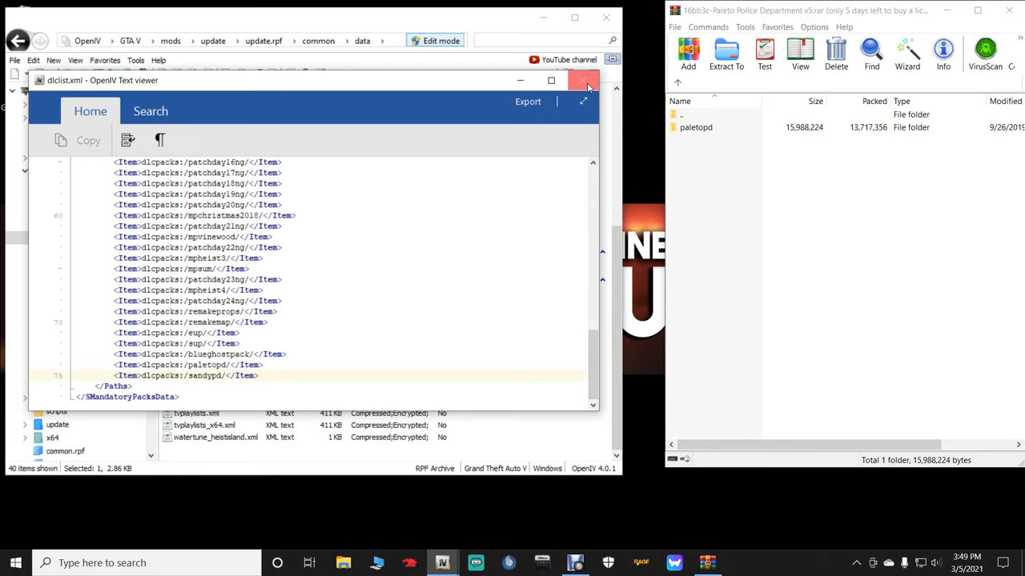
click(588, 82)
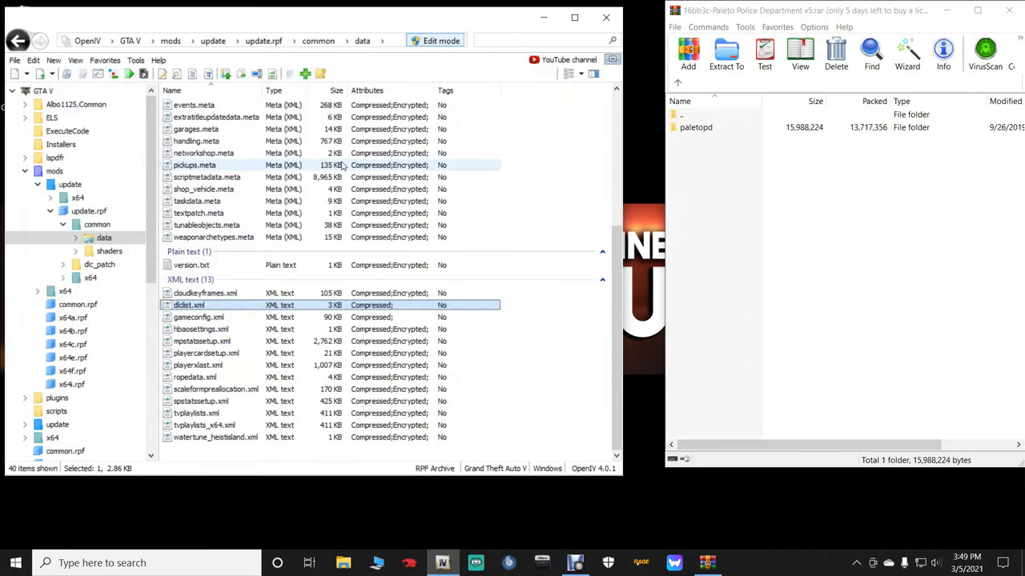
Step: Return OpenIV to the GTA V folder and exit the program
click(13, 60)
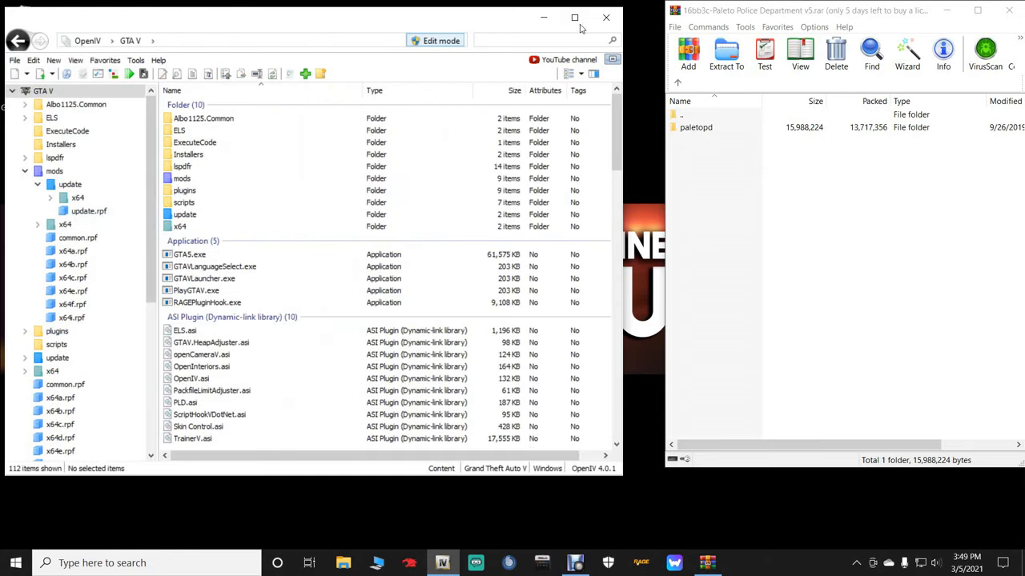
click(605, 17)
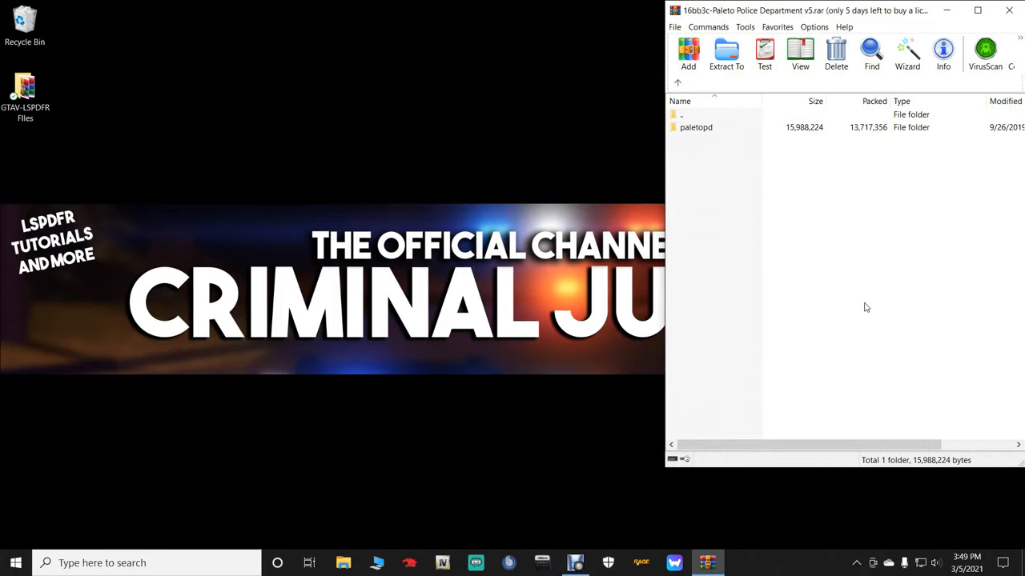
Step: Launch GTA V and shoot the water cooler inside the Paleto Bay Sheriff's Office
click(476, 562)
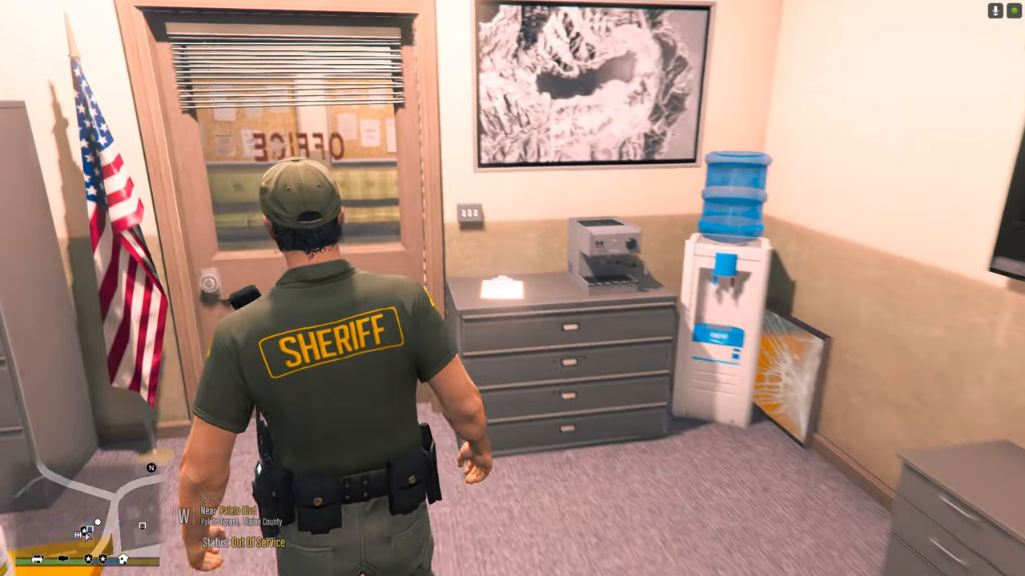
key(tab)
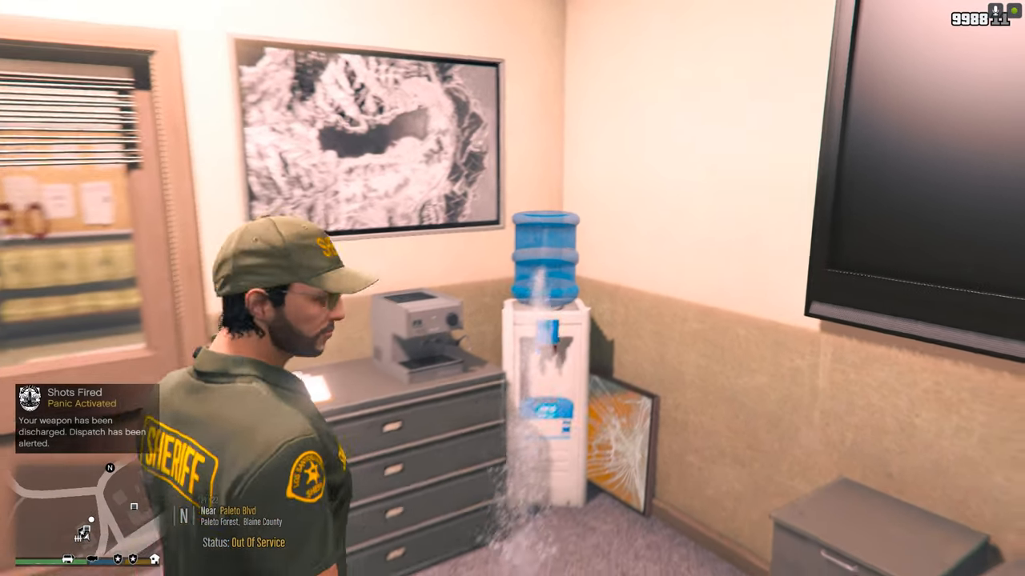
mouse_move(513, 288)
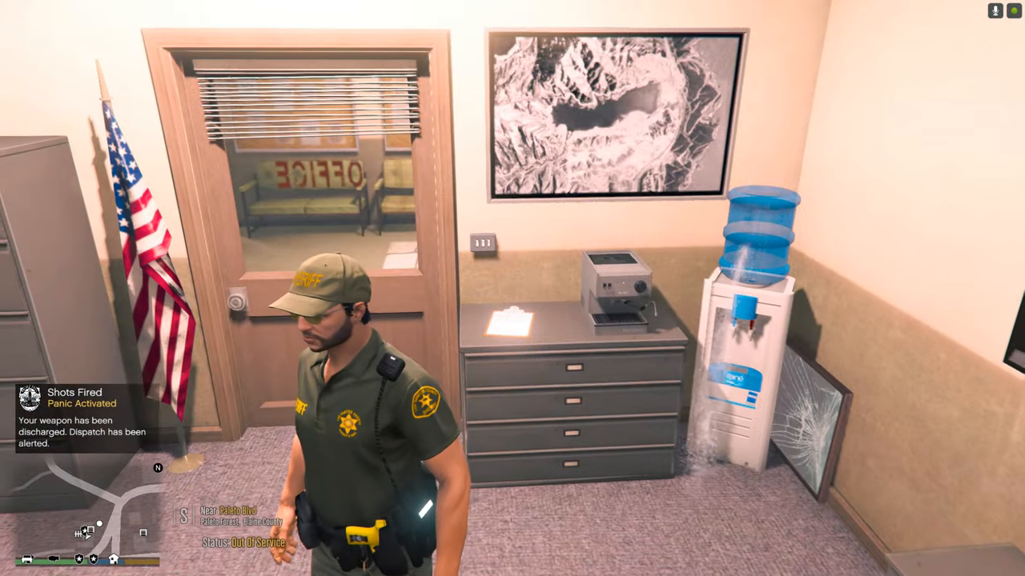